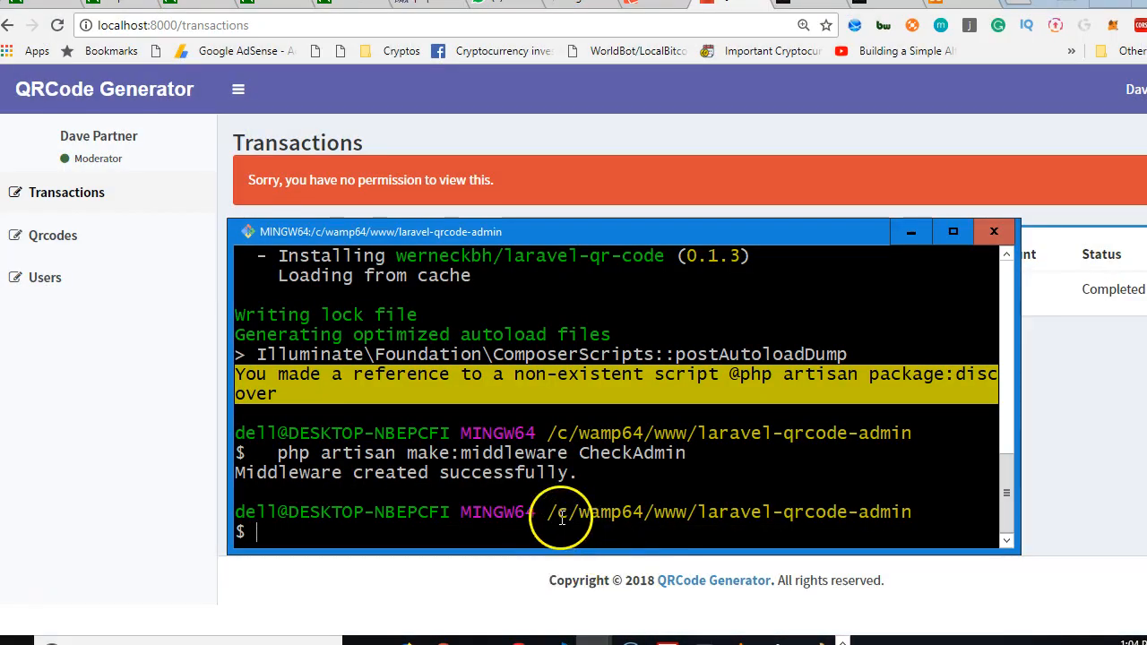
mouse_move(802, 399)
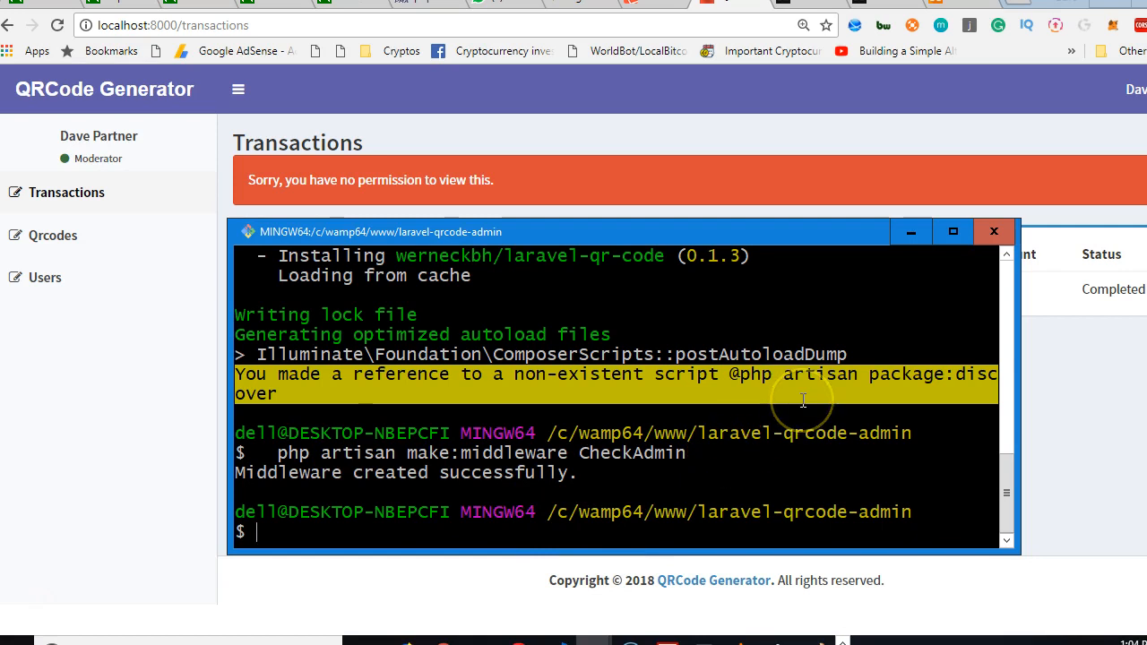
- Run php artisan make:middleware CheckModerator in Git Bash to generate the middleware
type("php artisan make:middleware CheckModerator")
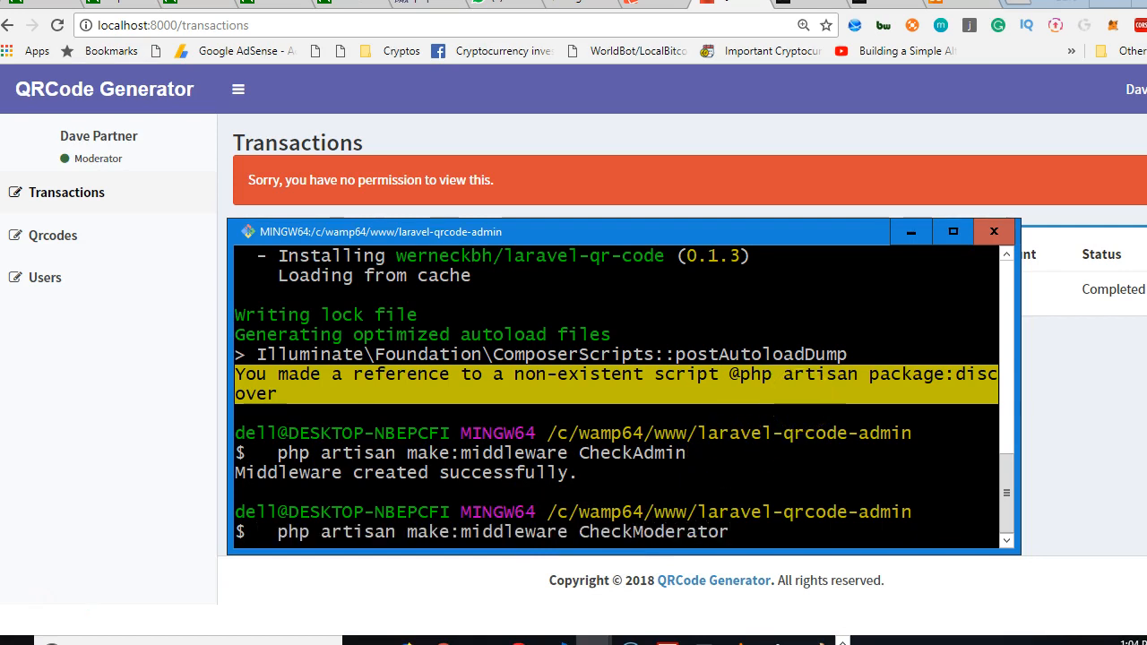
scroll("down", 3)
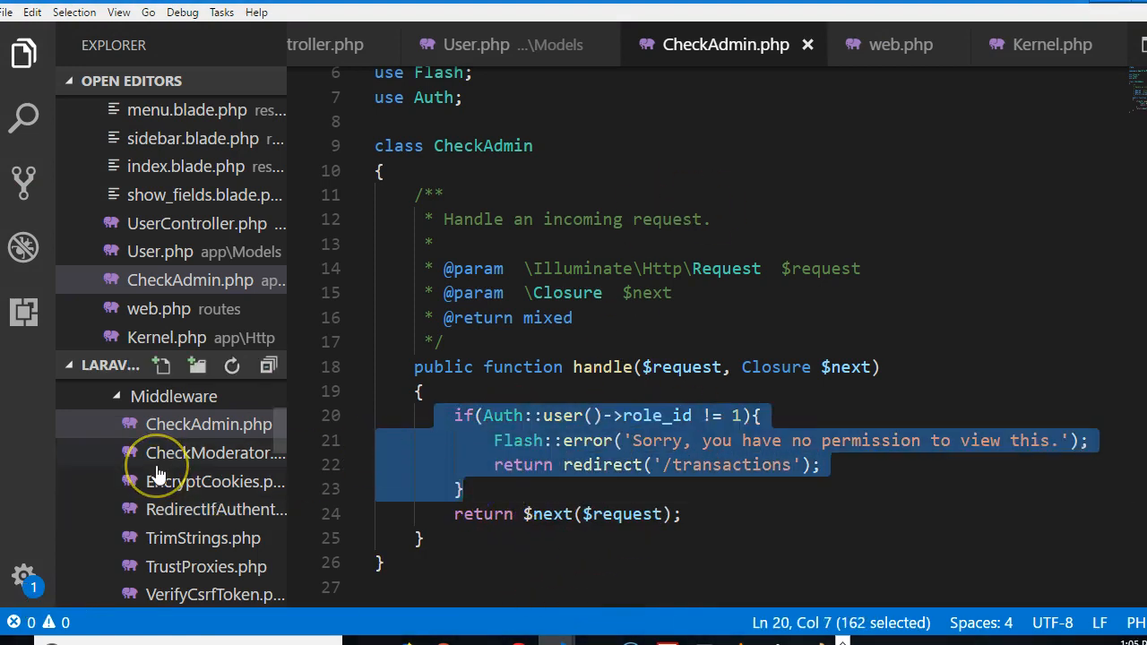
mouse_move(161, 481)
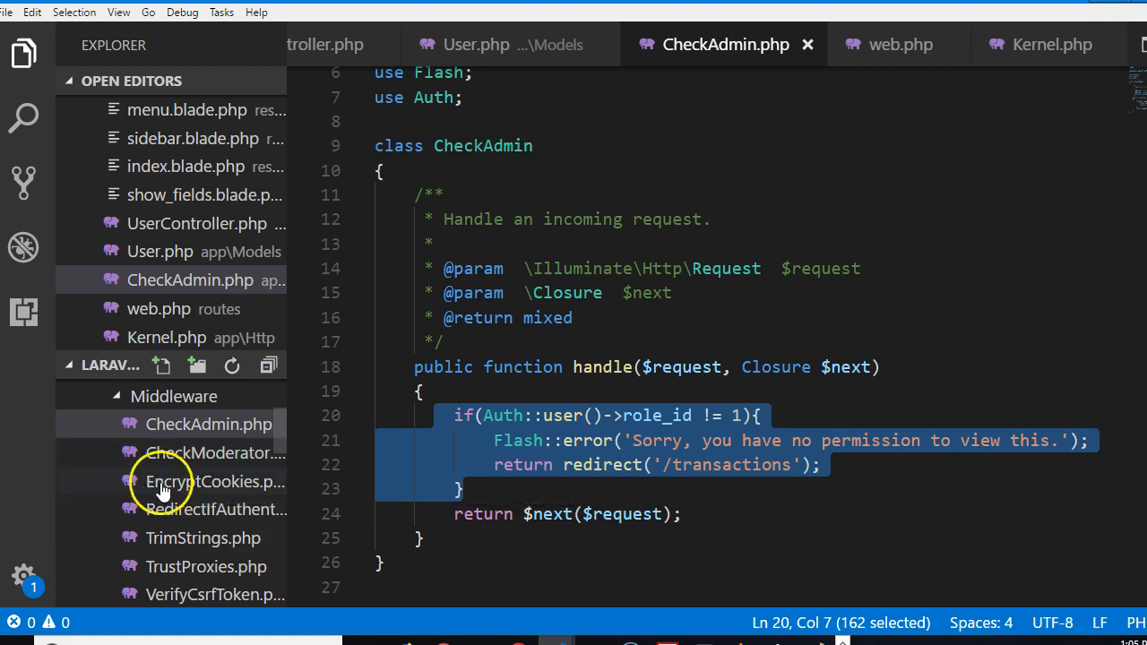
- Give CheckModerator.php the copied no-permission redirect check, with the condition role_id < 3
left_click(207, 452)
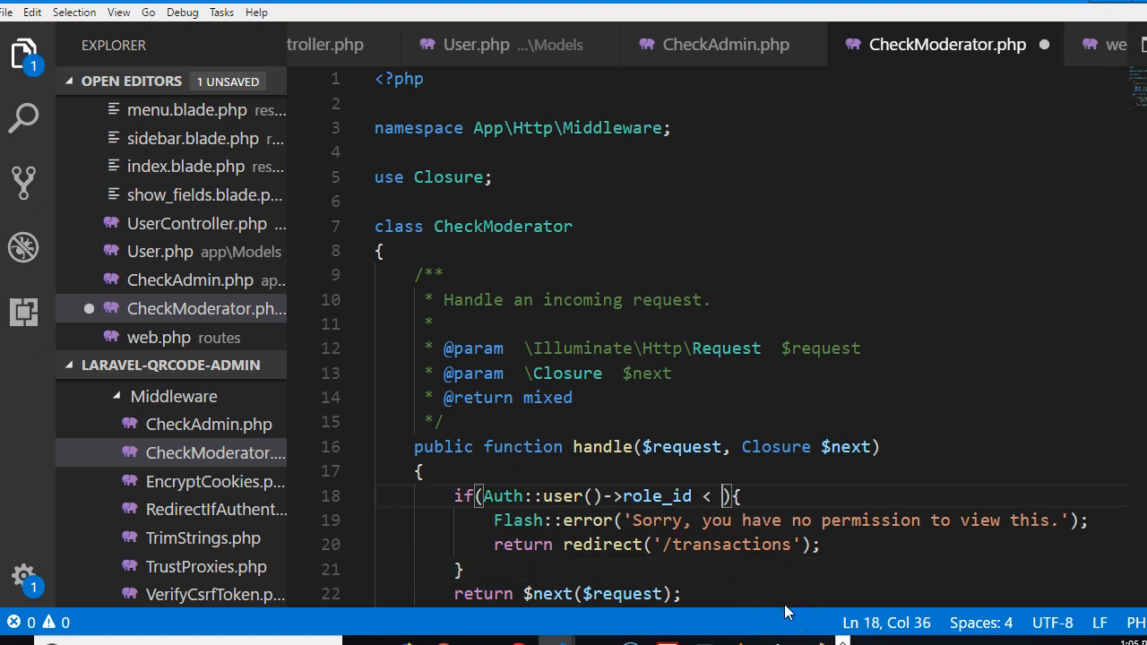
type("3")
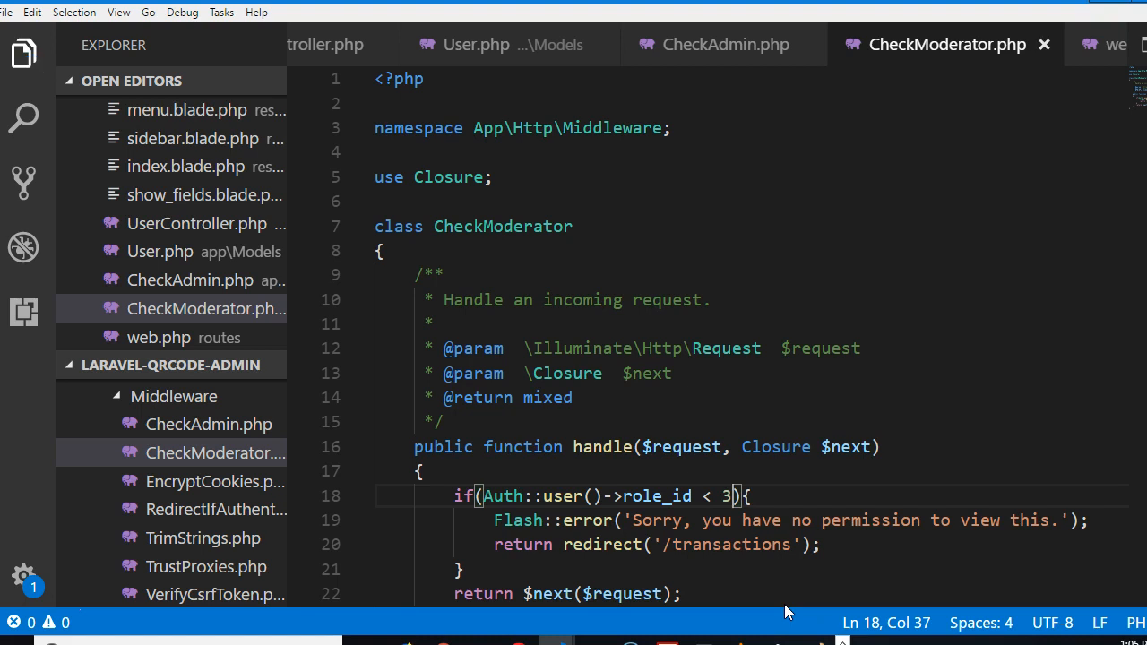
scroll("down", 3)
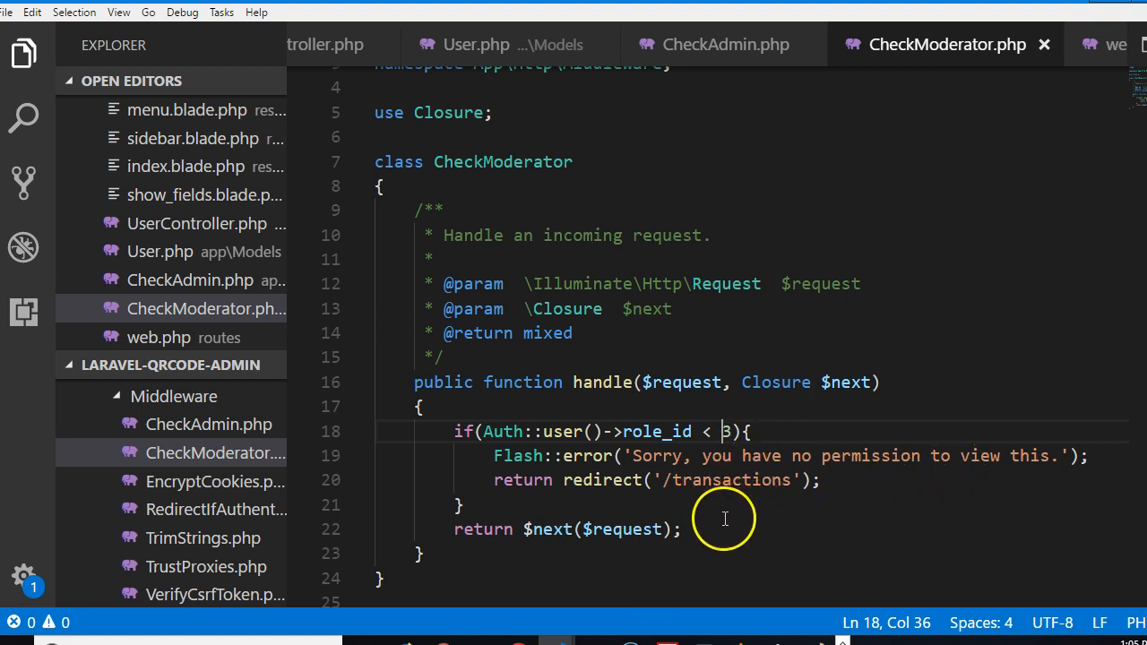
mouse_move(444, 452)
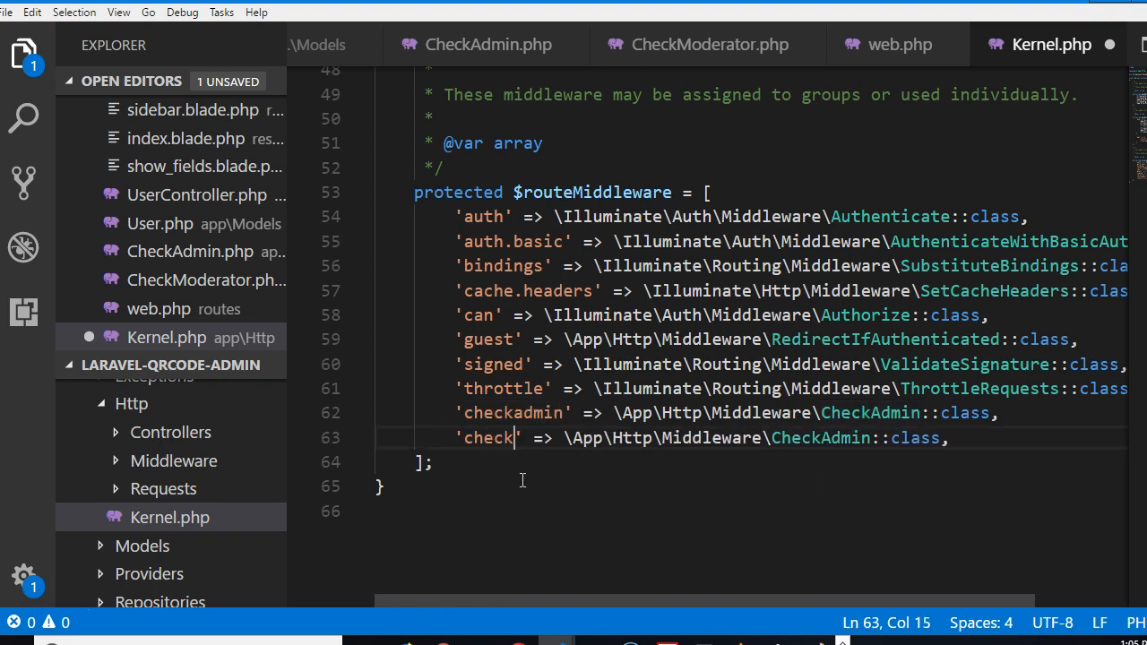
- Duplicate the checkadmin entry in Kernel.php as 'checkmoderator' pointing to CheckModerator
type("moderat")
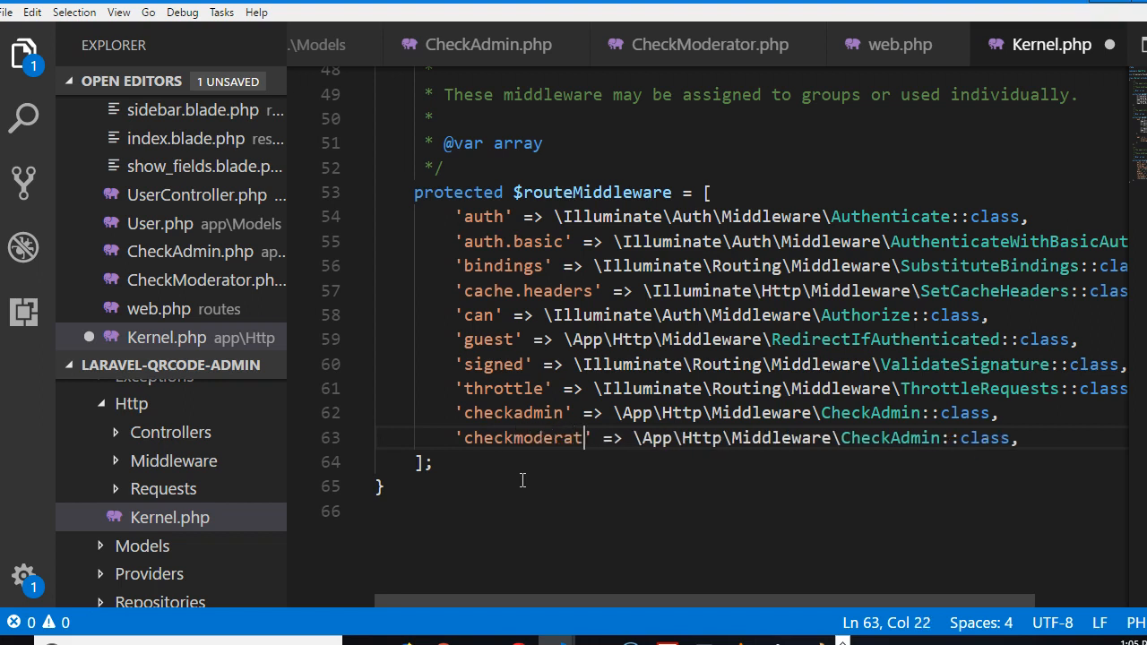
double_click(533, 438)
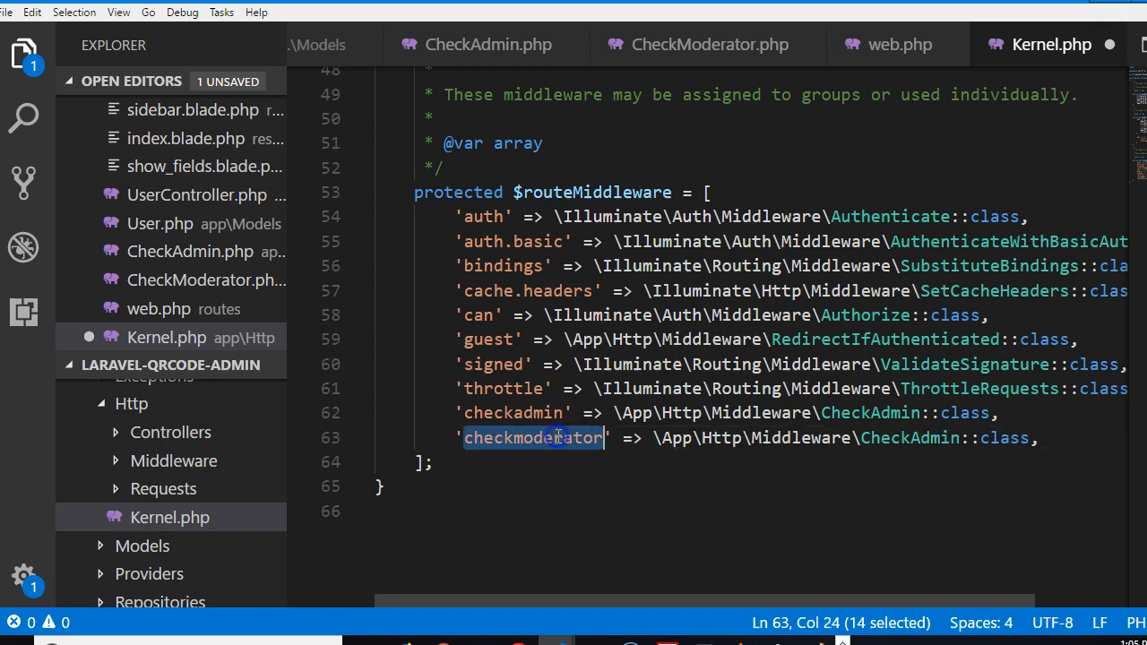
mouse_move(921, 454)
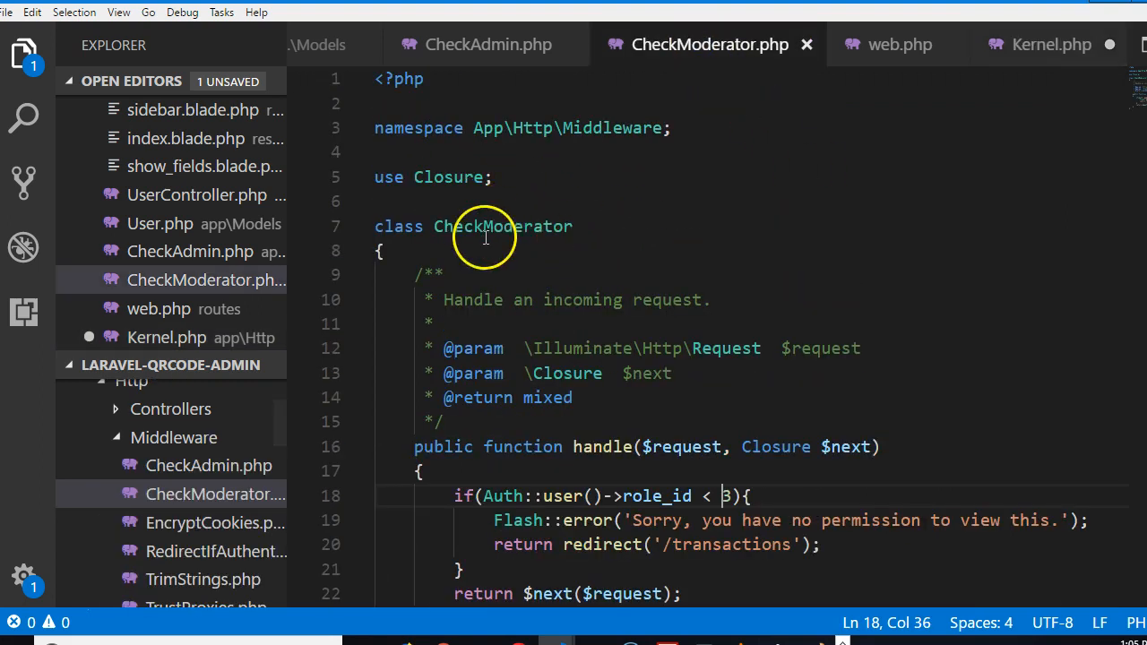
double_click(503, 226)
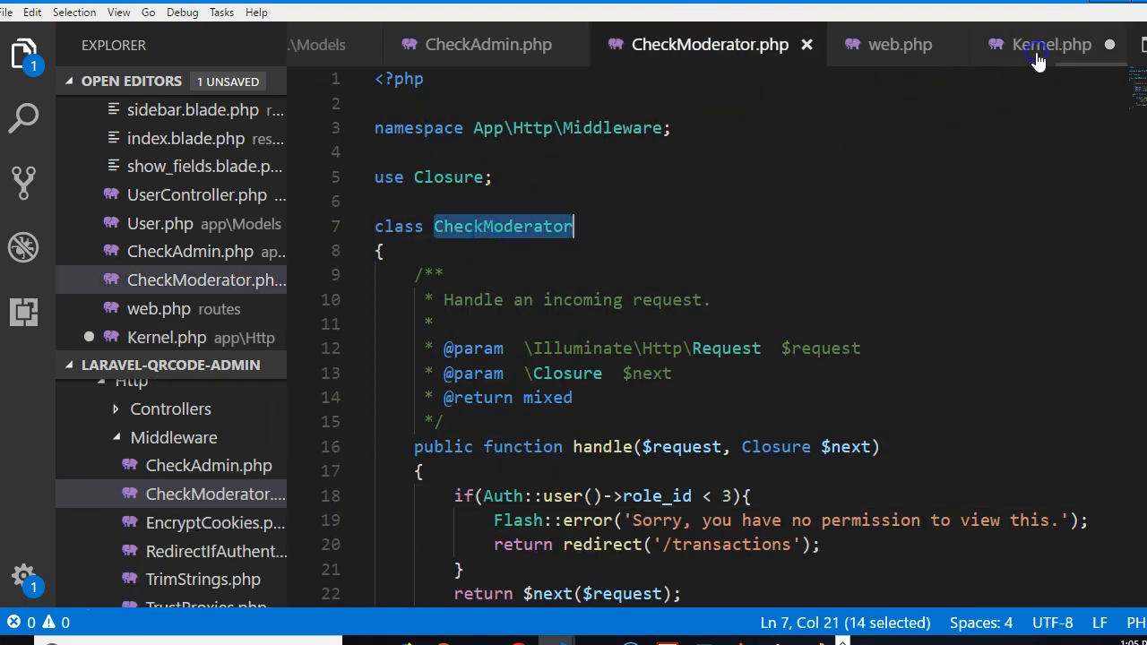
left_click(1050, 45)
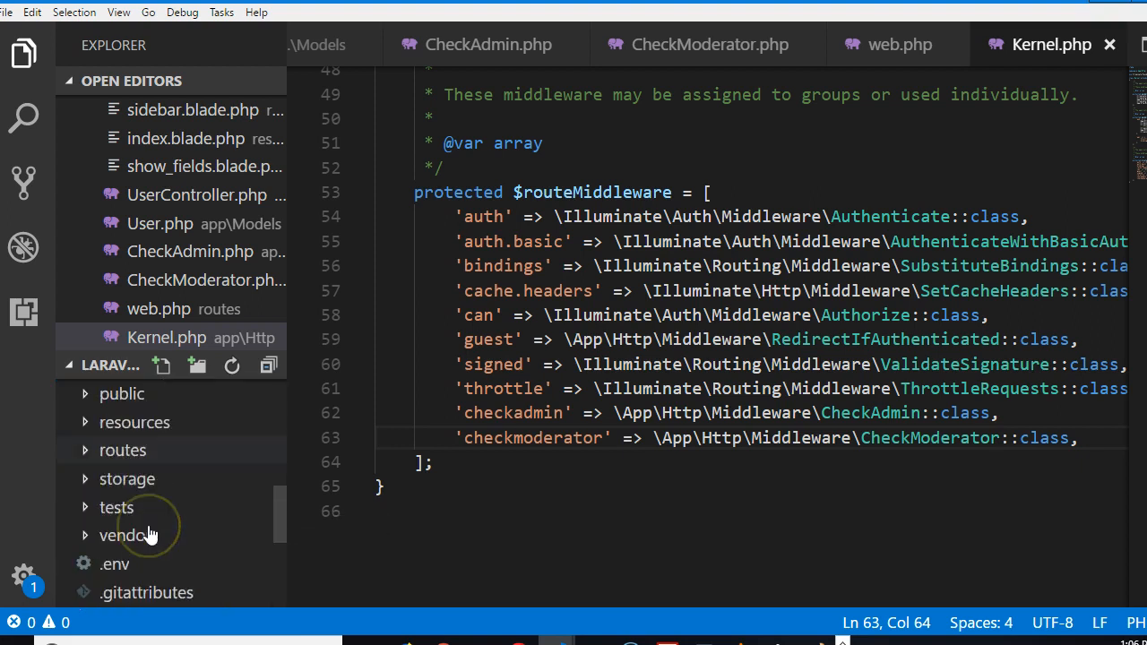
- Open routes/web.php and type the comment '//only admins can access this' above the roles route
left_click(123, 450)
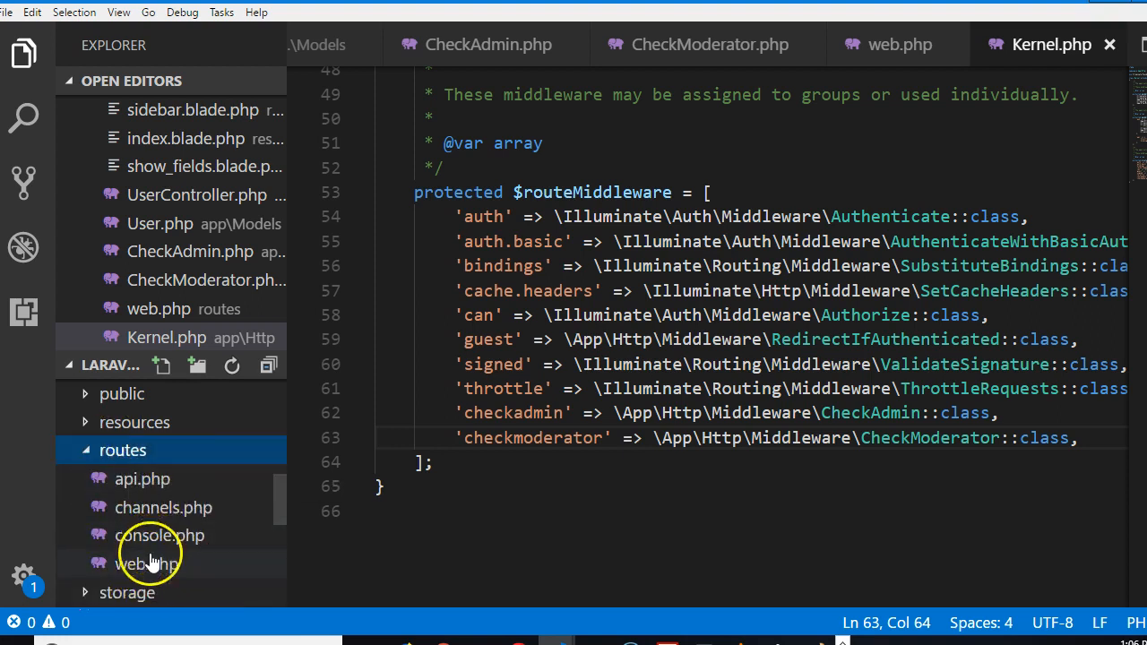
left_click(159, 564)
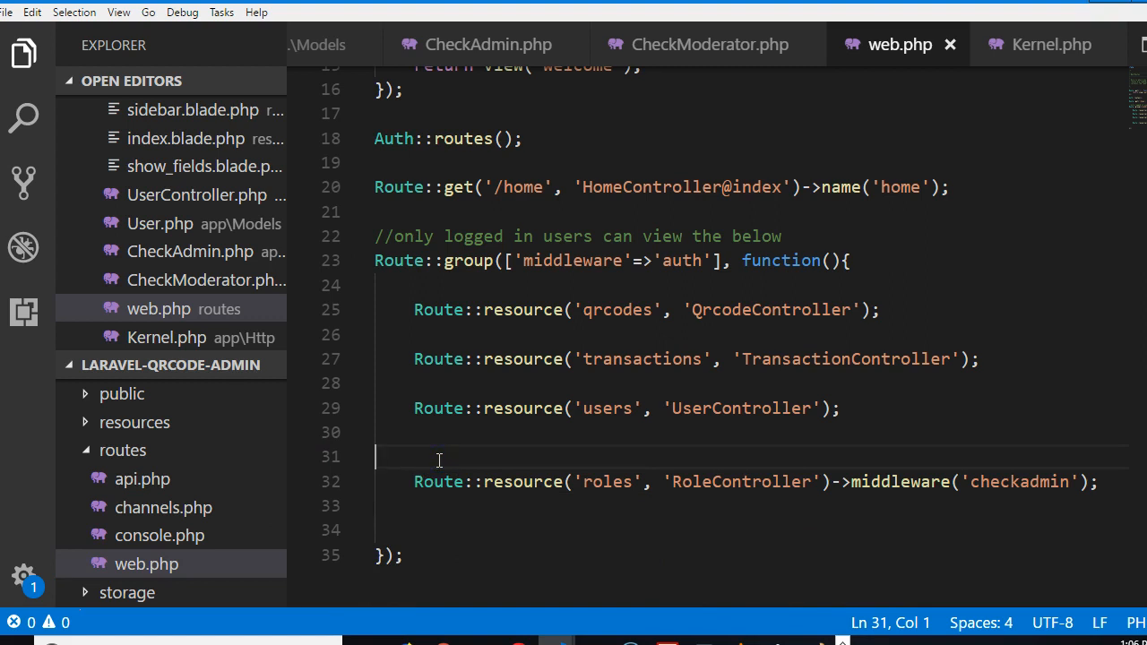
type("//only admins can")
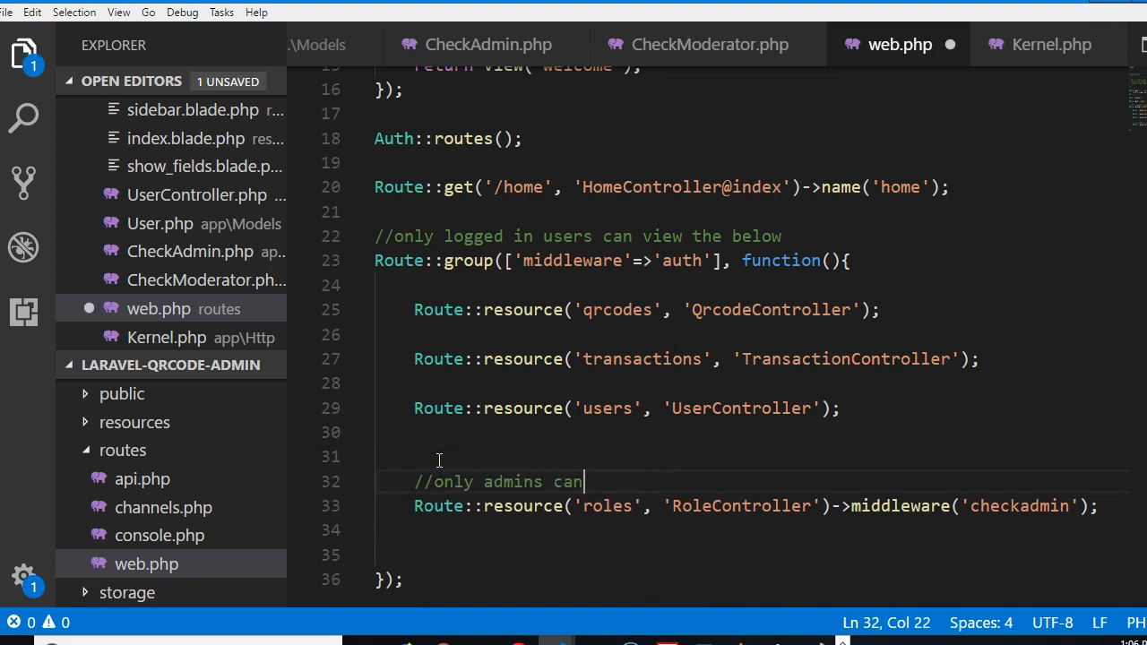
type("access this")
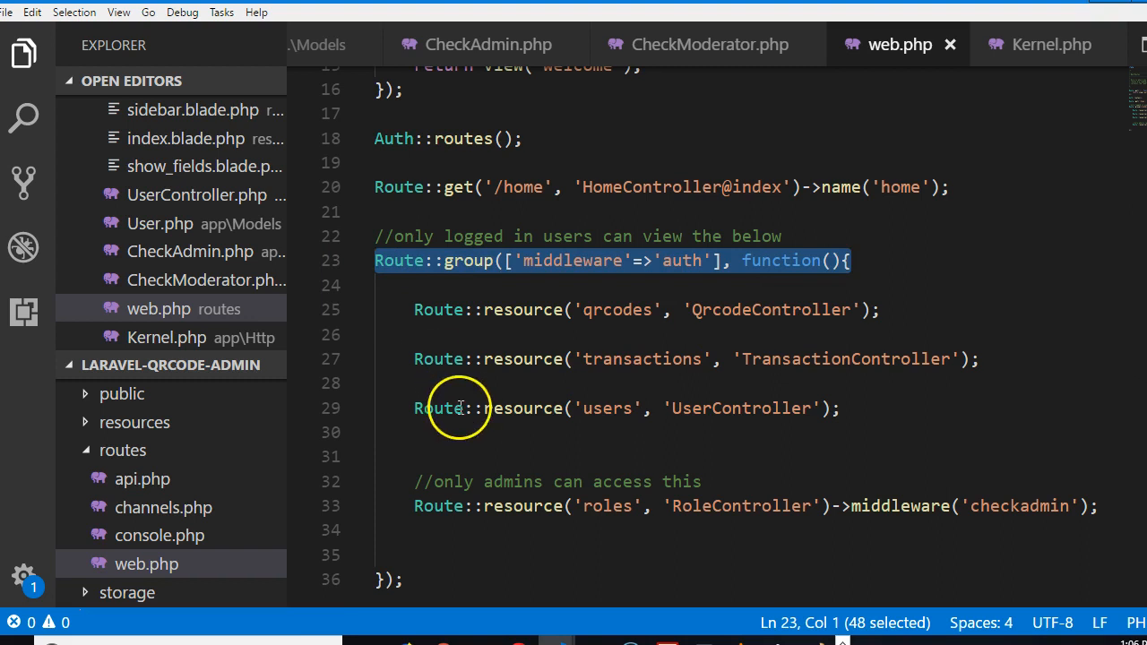
- Erase the stray '/us' text typed on the auth route group line
left_click(453, 447)
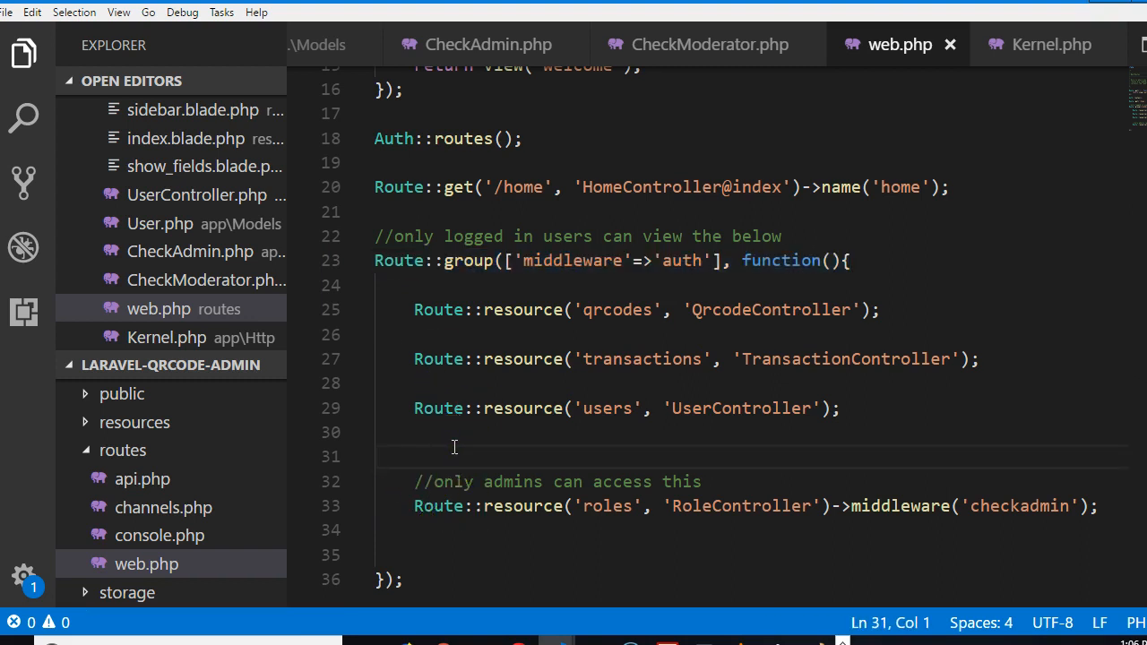
type("/users,")
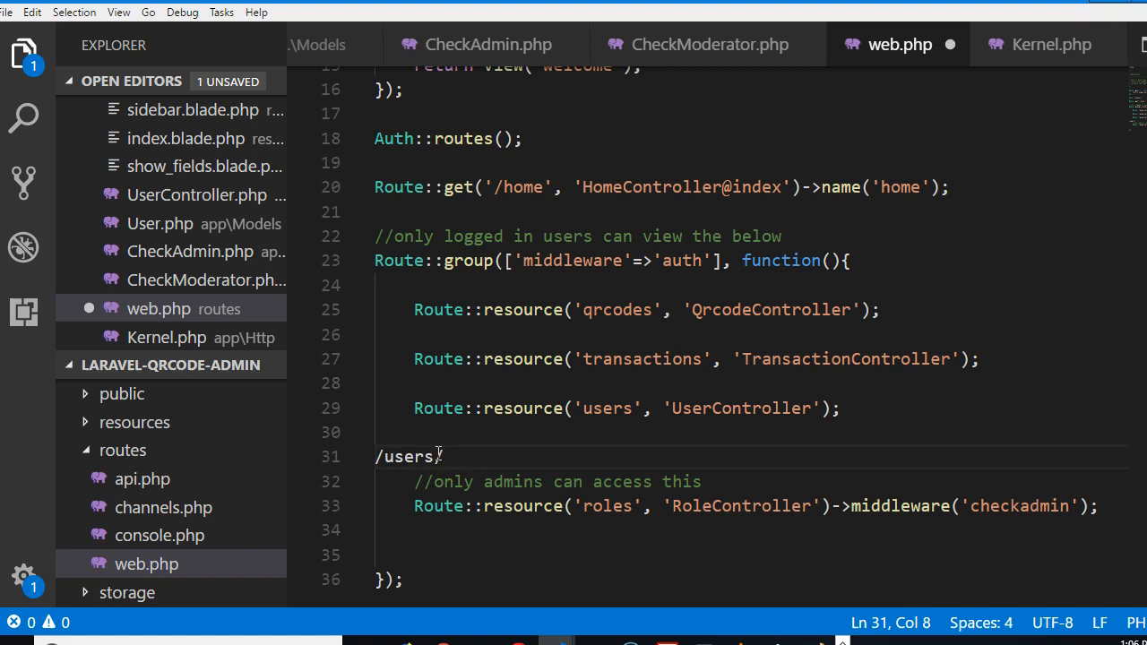
left_click(440, 457)
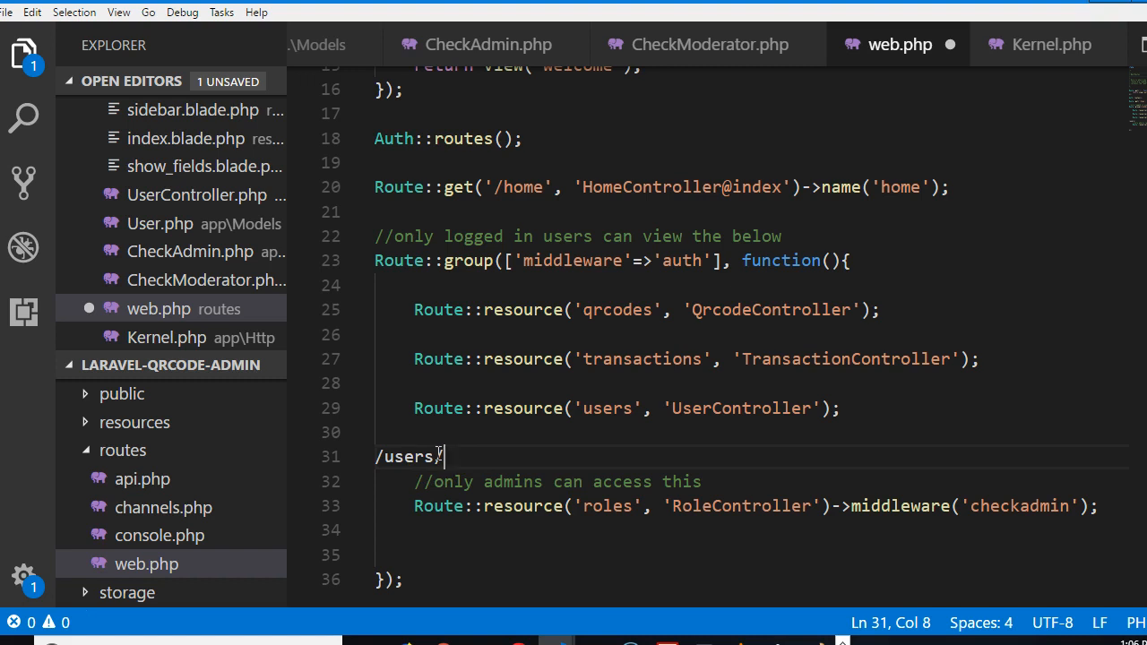
key("BackSpace")
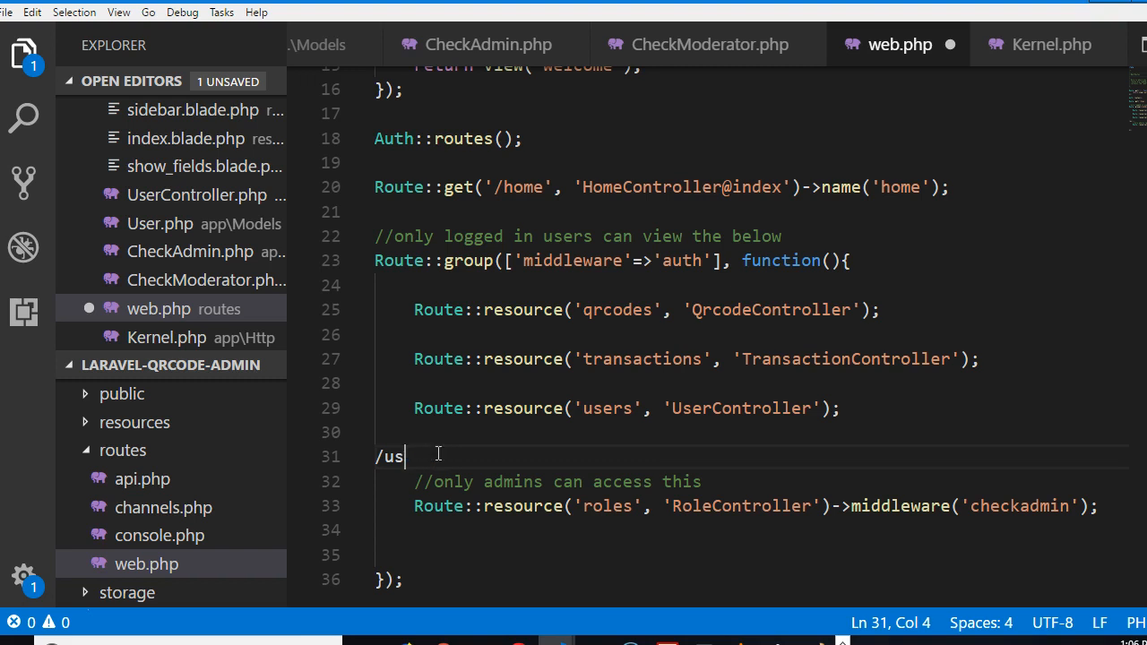
key("Backspace")
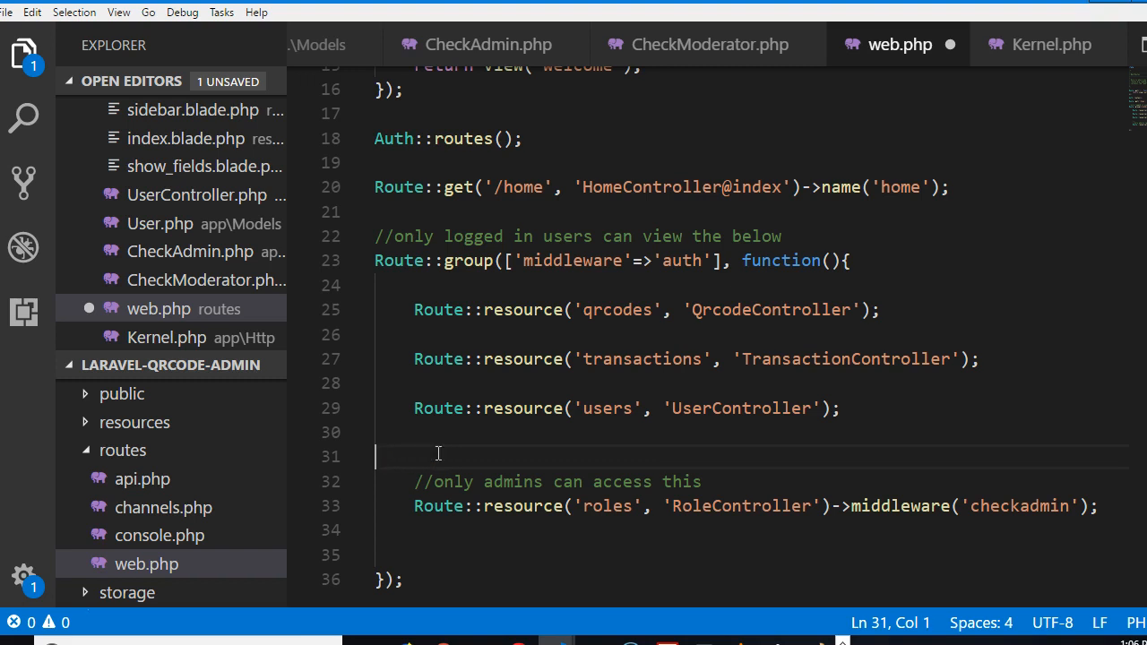
- Add a new route group commented 'only moderators and admins' using checkmoderator middleware
type("Route::group(['middleware'=>'auth'], function(){")
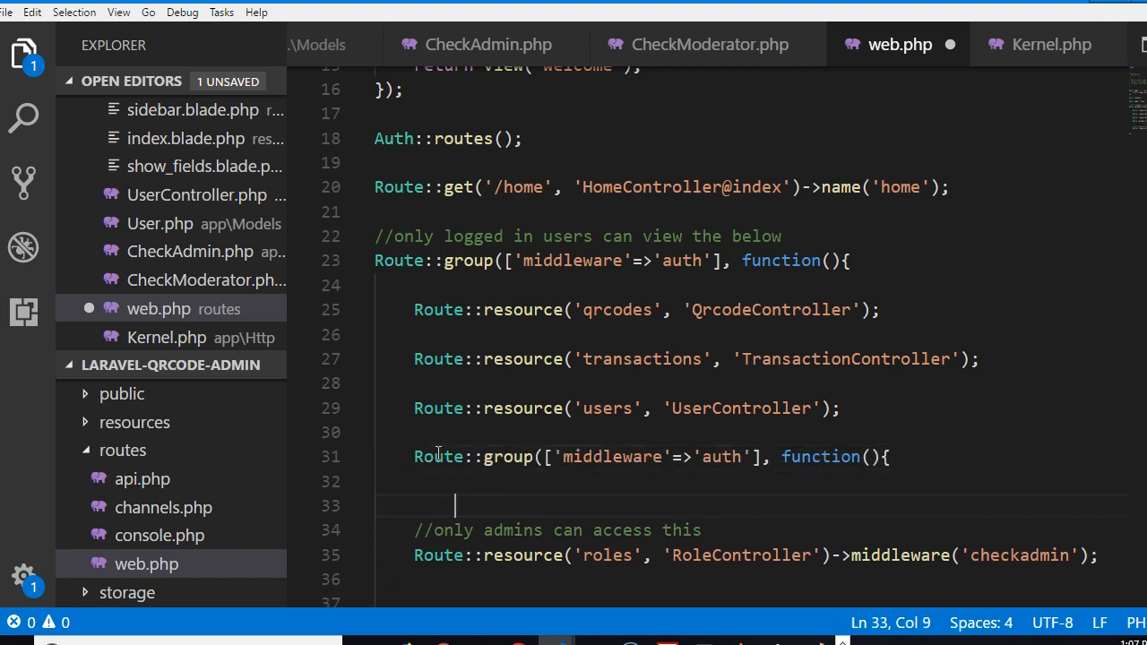
type("});")
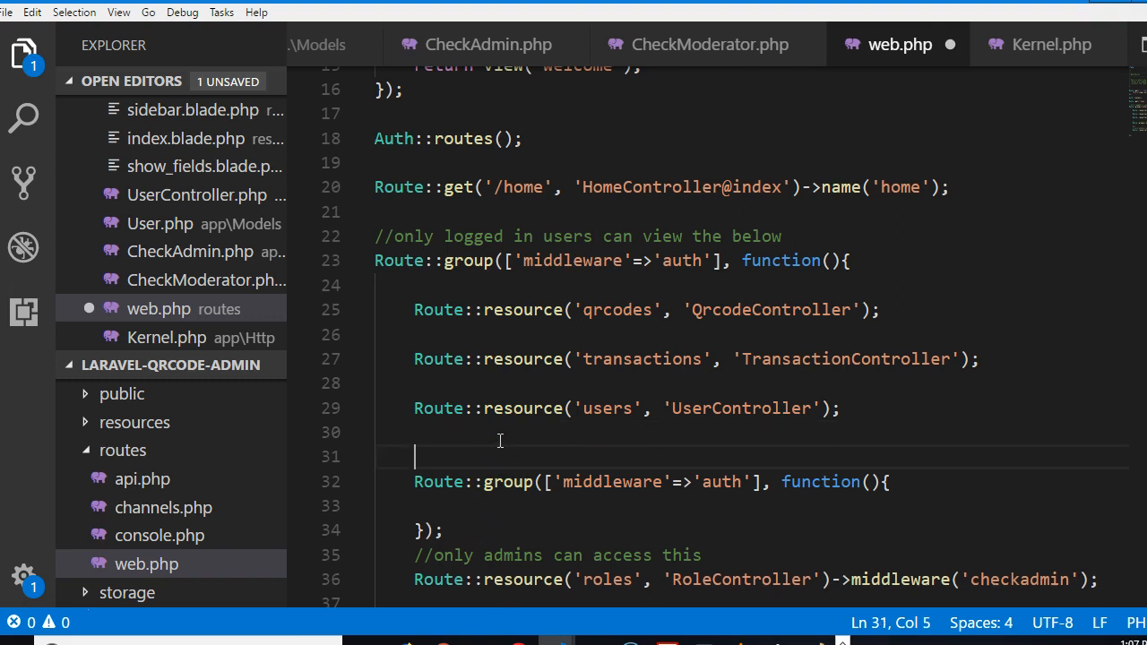
type("//only mod")
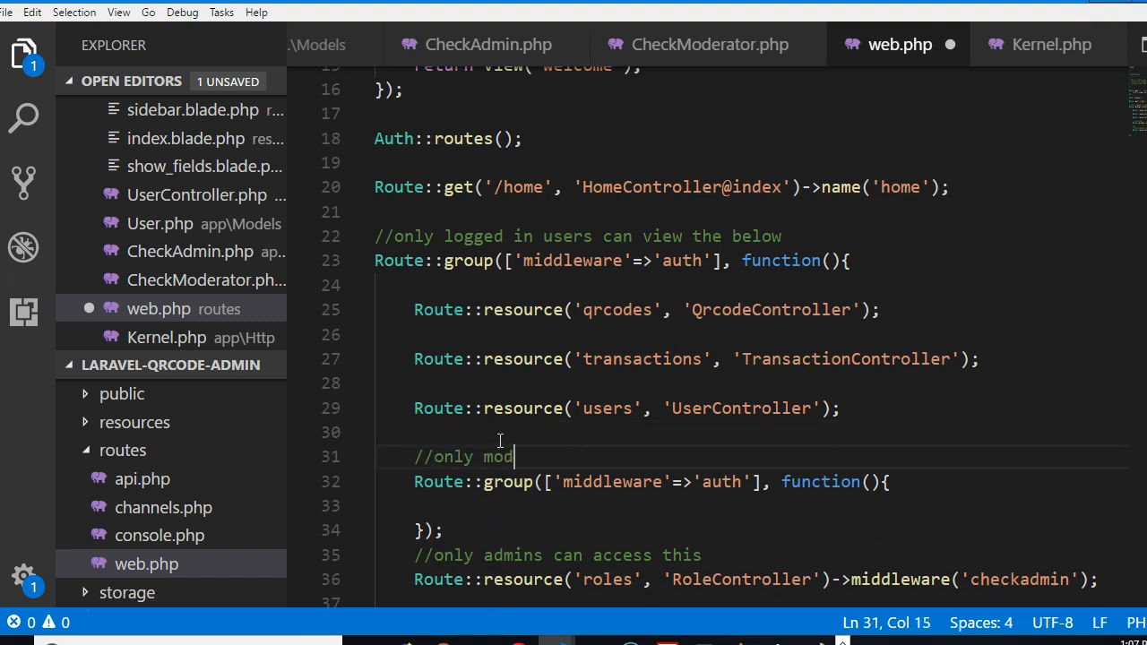
type("erators and")
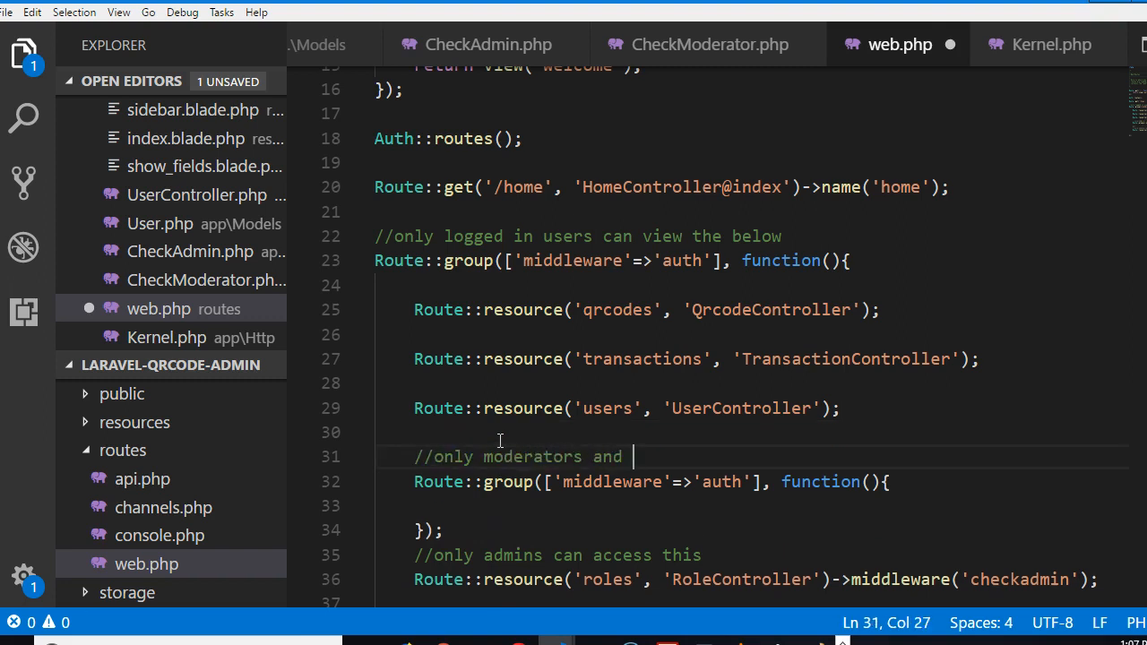
type("admins")
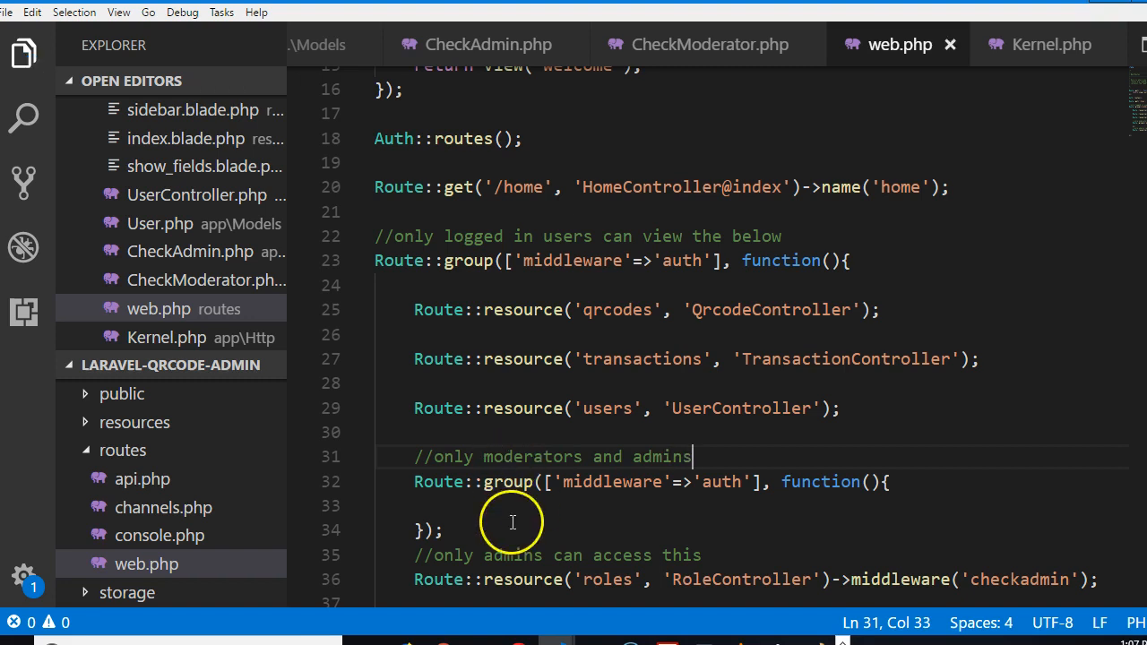
mouse_move(757, 299)
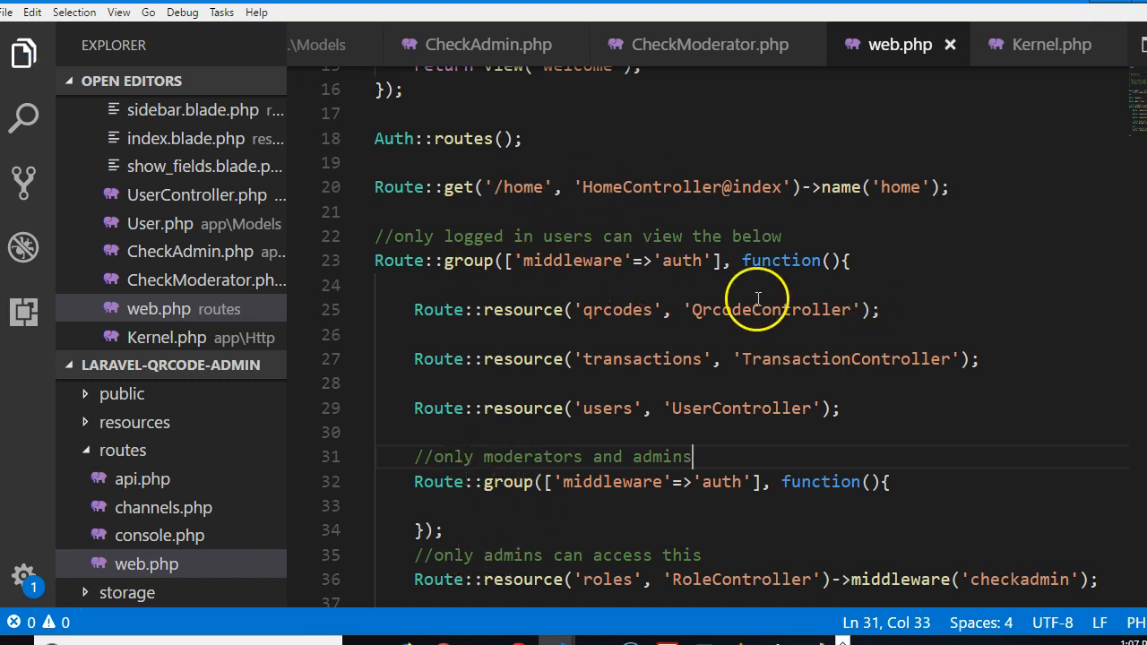
scroll("down", 3)
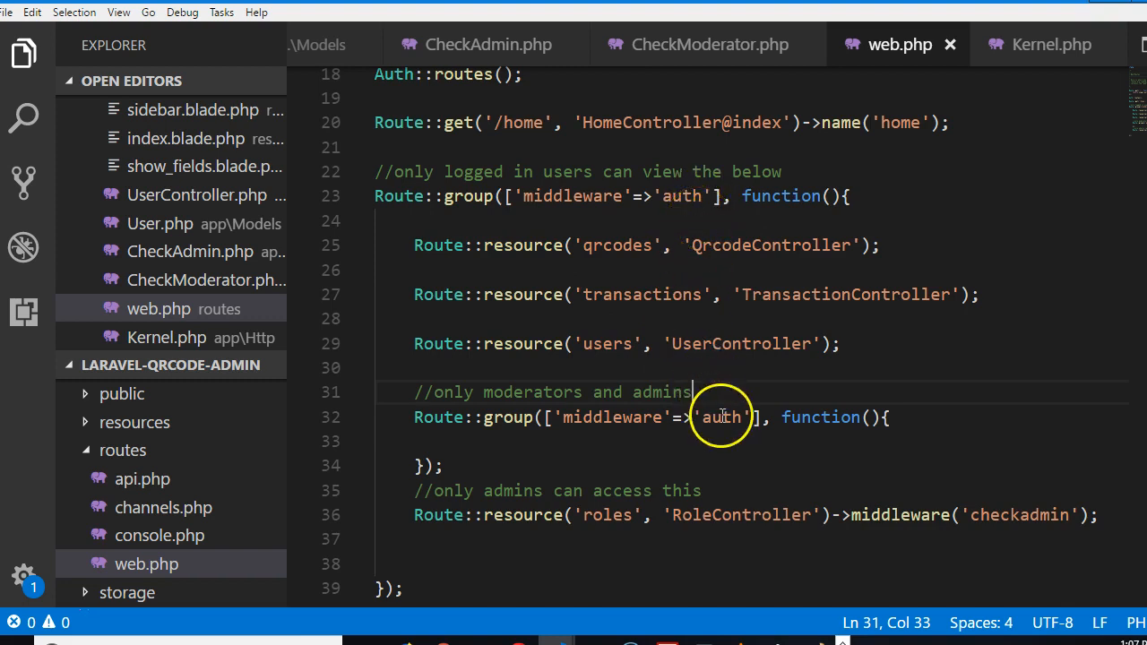
type("checkmoderator")
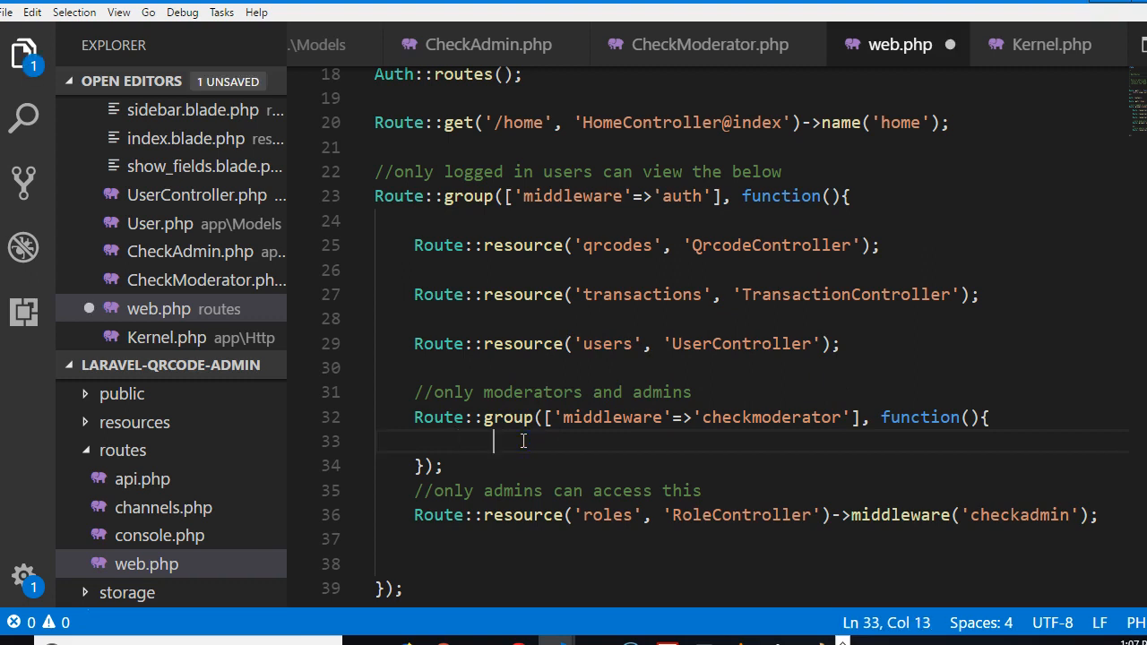
- Inside the group, add a '/users' route to UserController@index with a ->name() call
type("Route")
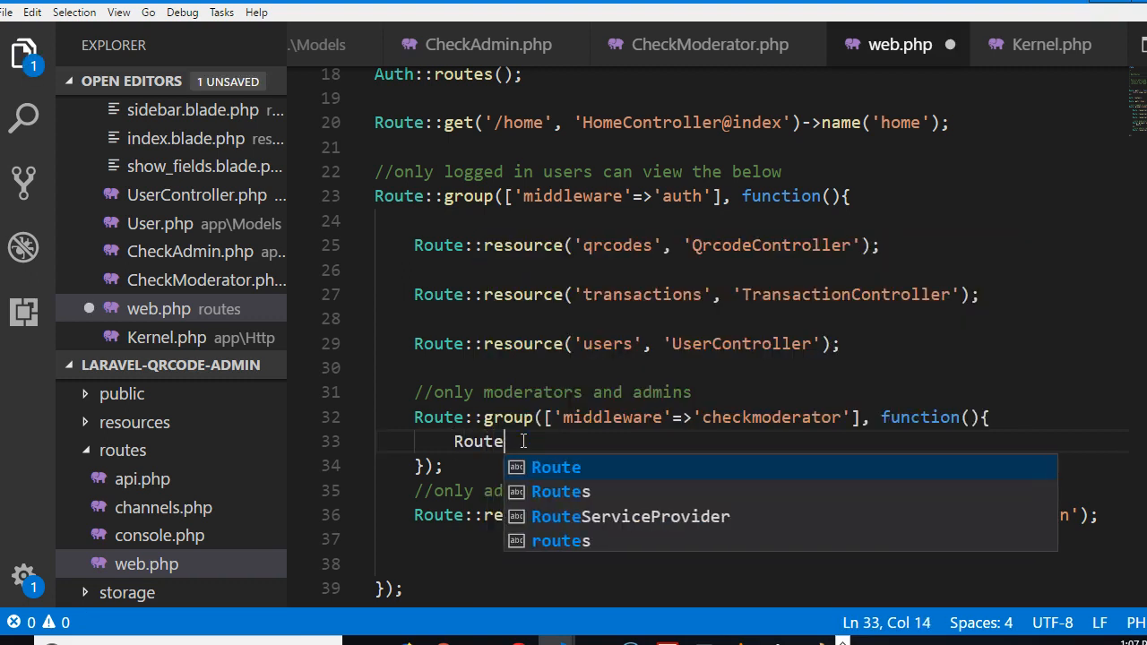
type("::re")
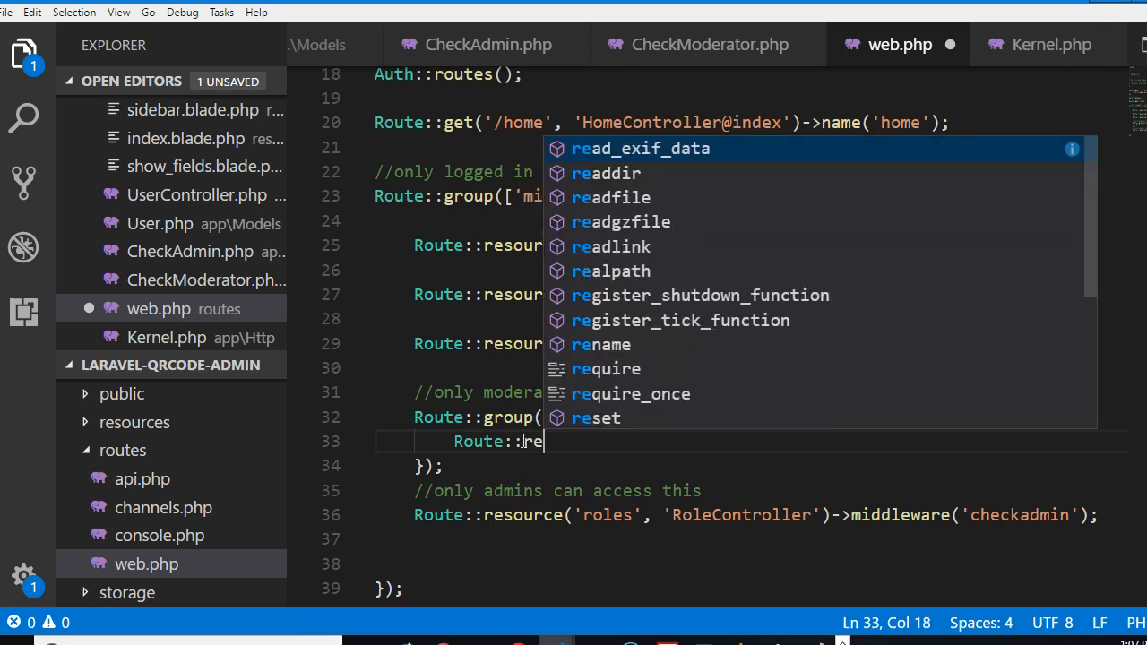
type("s")
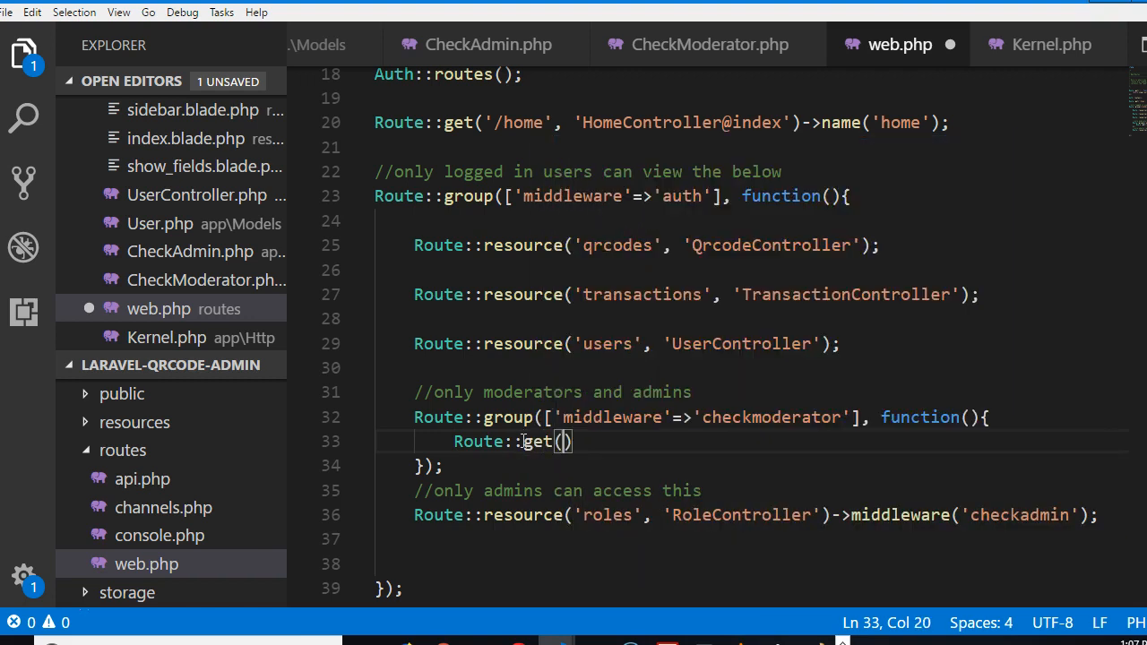
type("'/user")
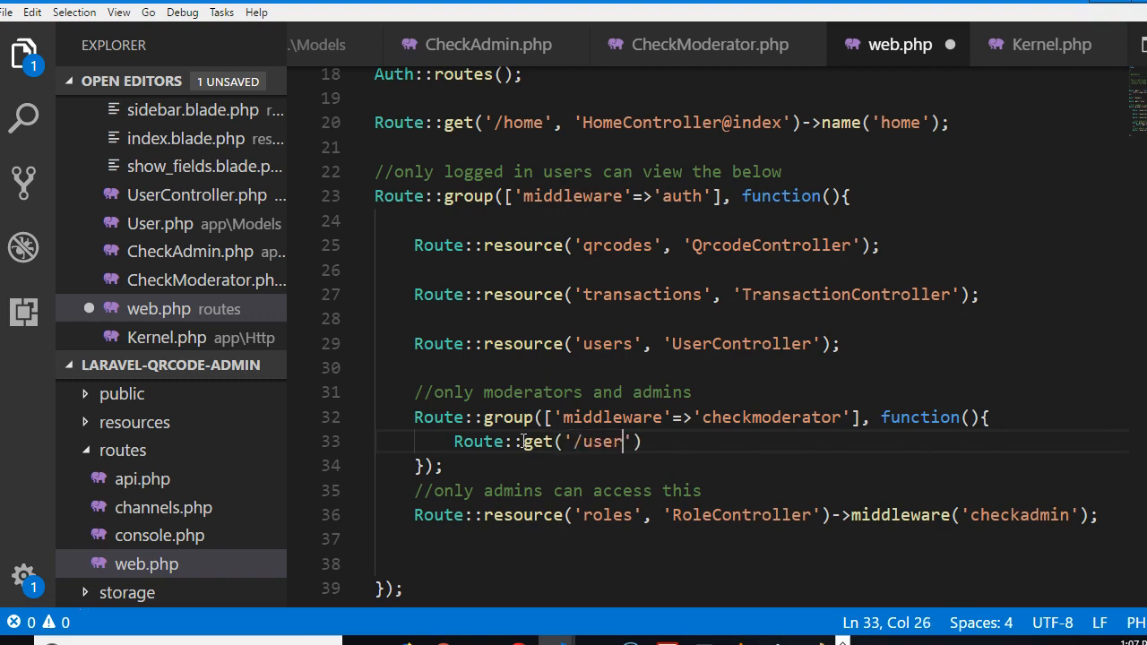
type("s")
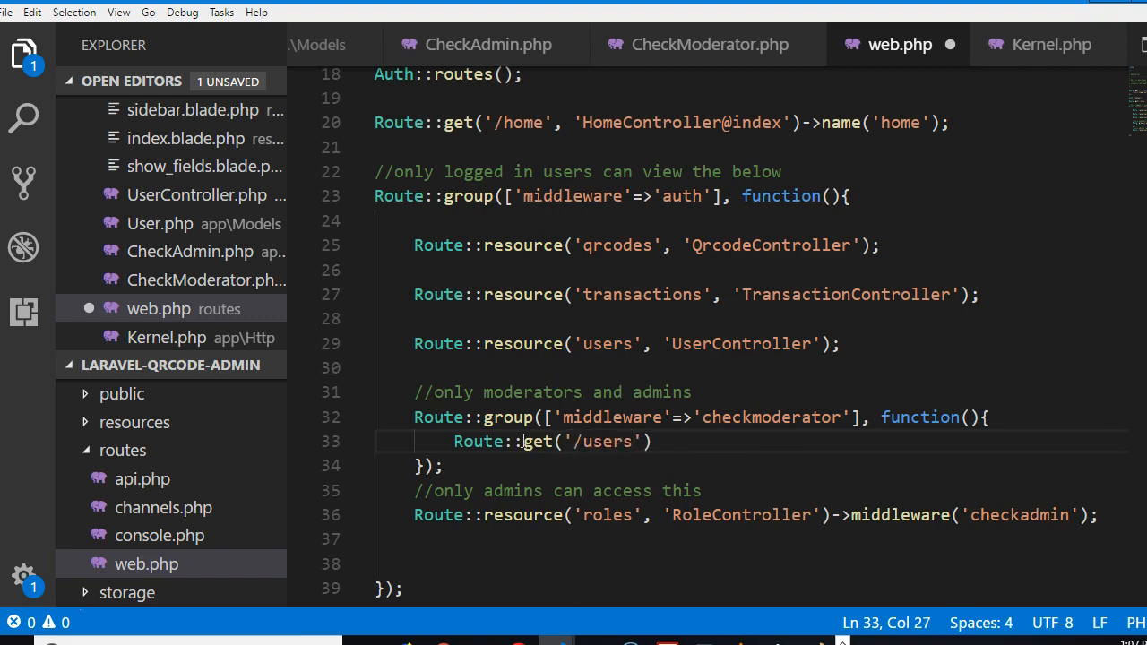
type(",)")
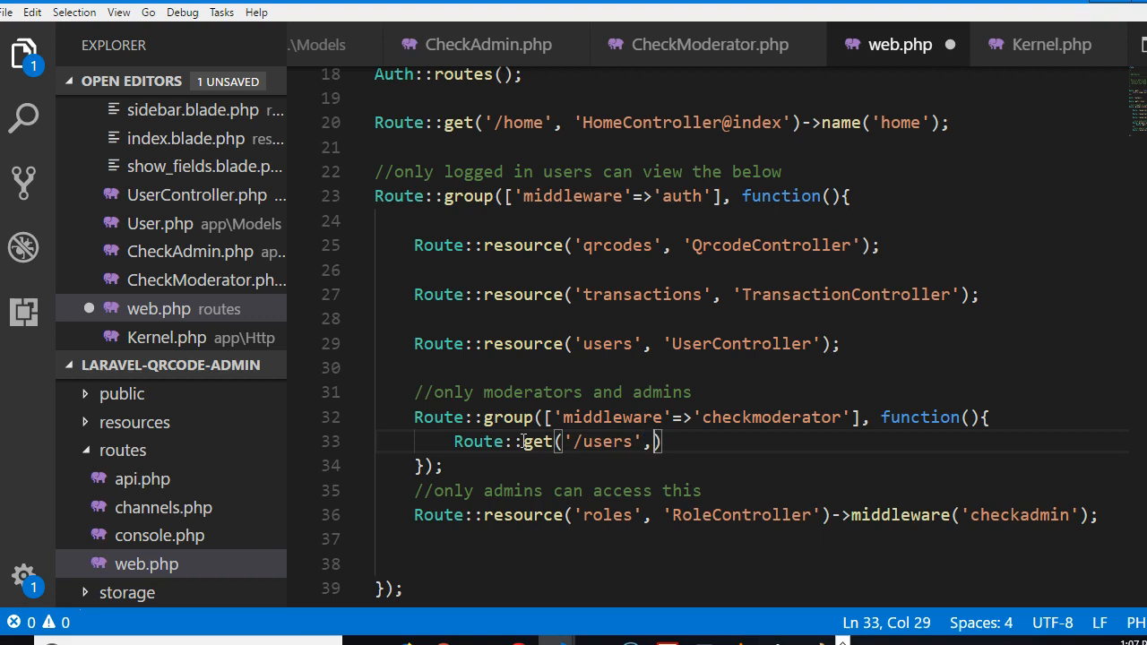
type("!")
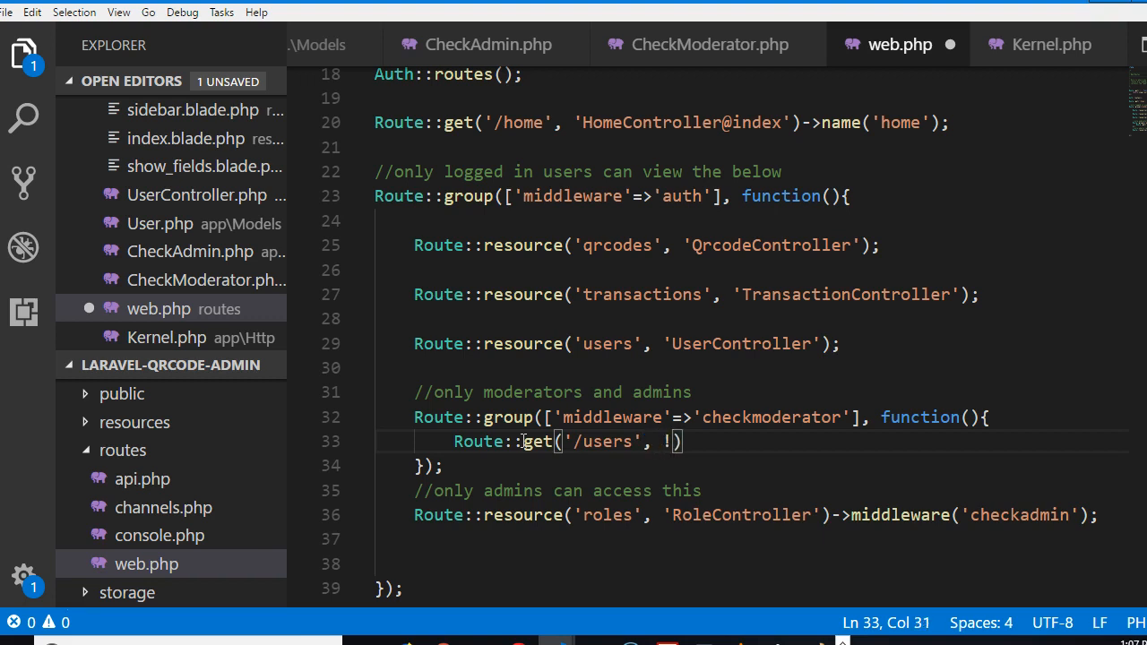
key("Backspace")
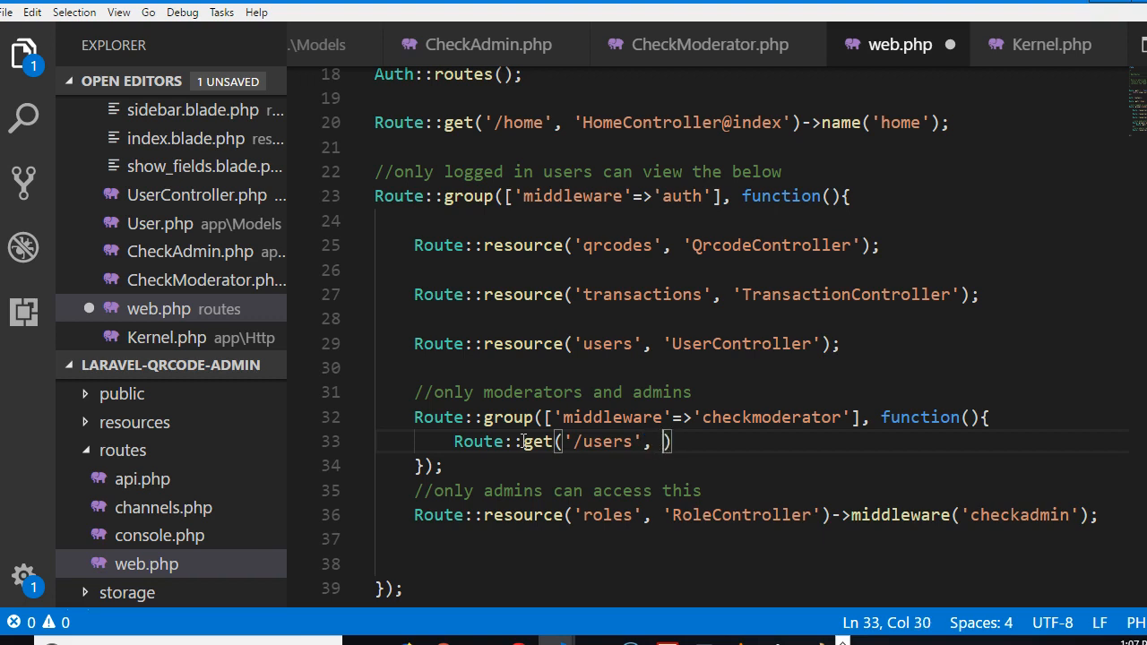
type("Userc'")
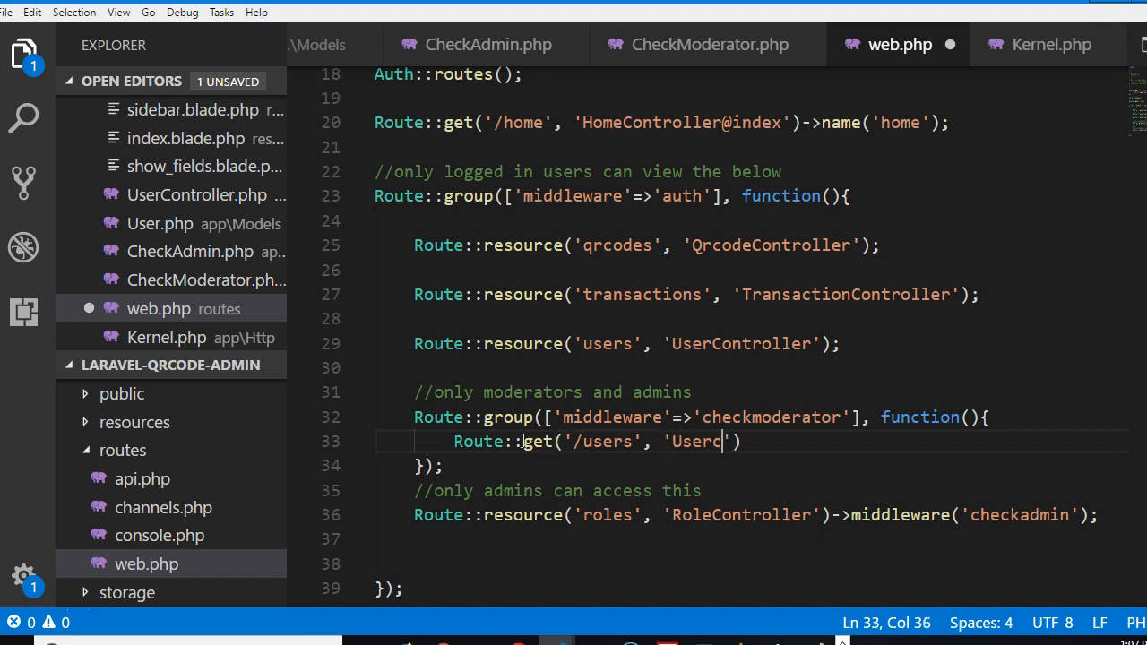
type("ontroller")
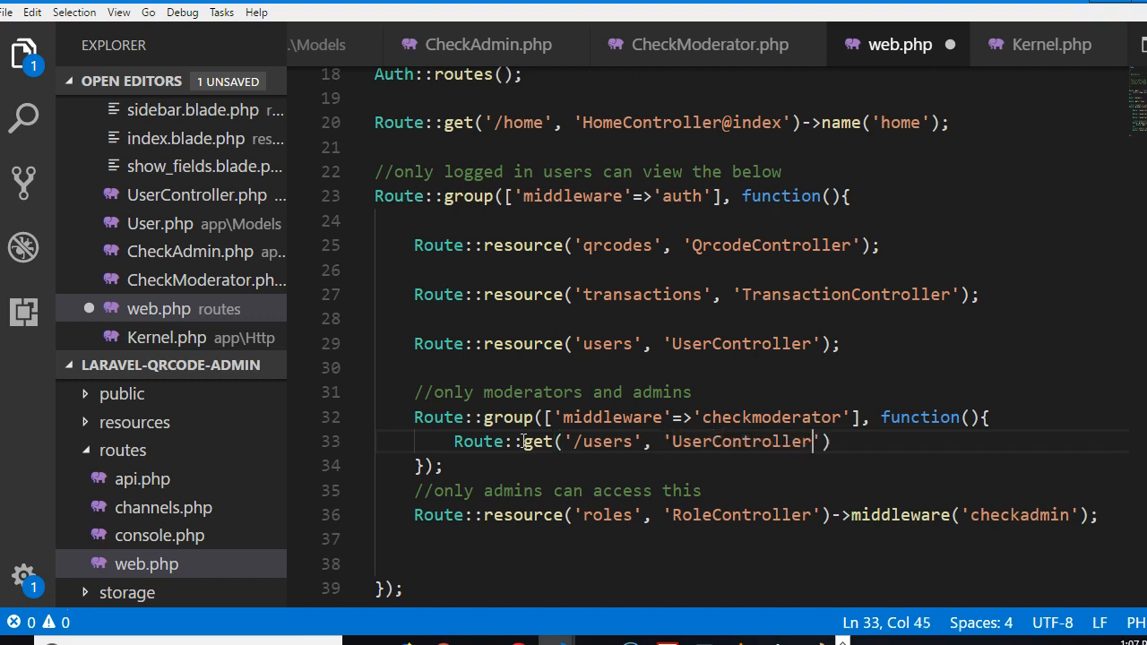
type("@index")
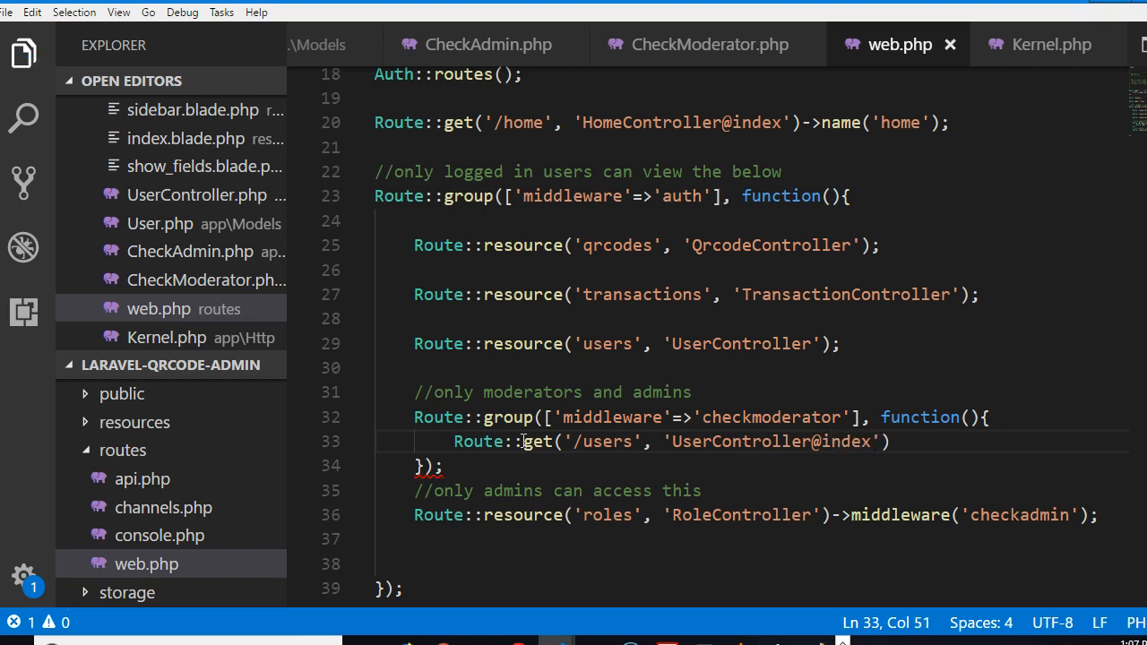
type("-")
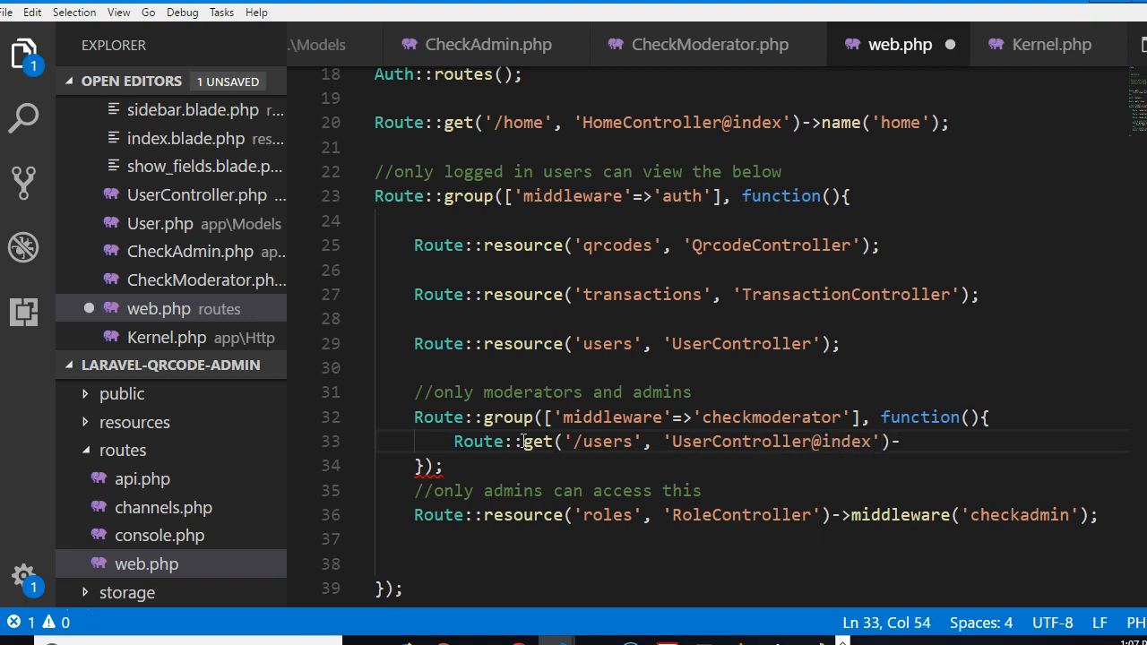
type(">name('user.")
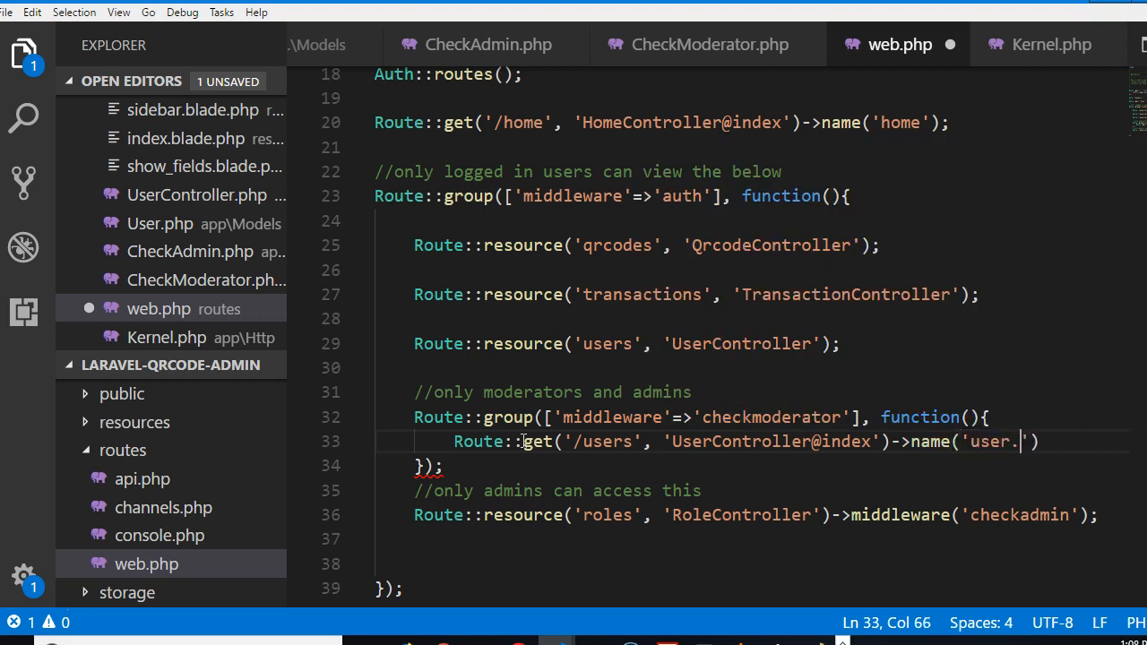
type("indexx")
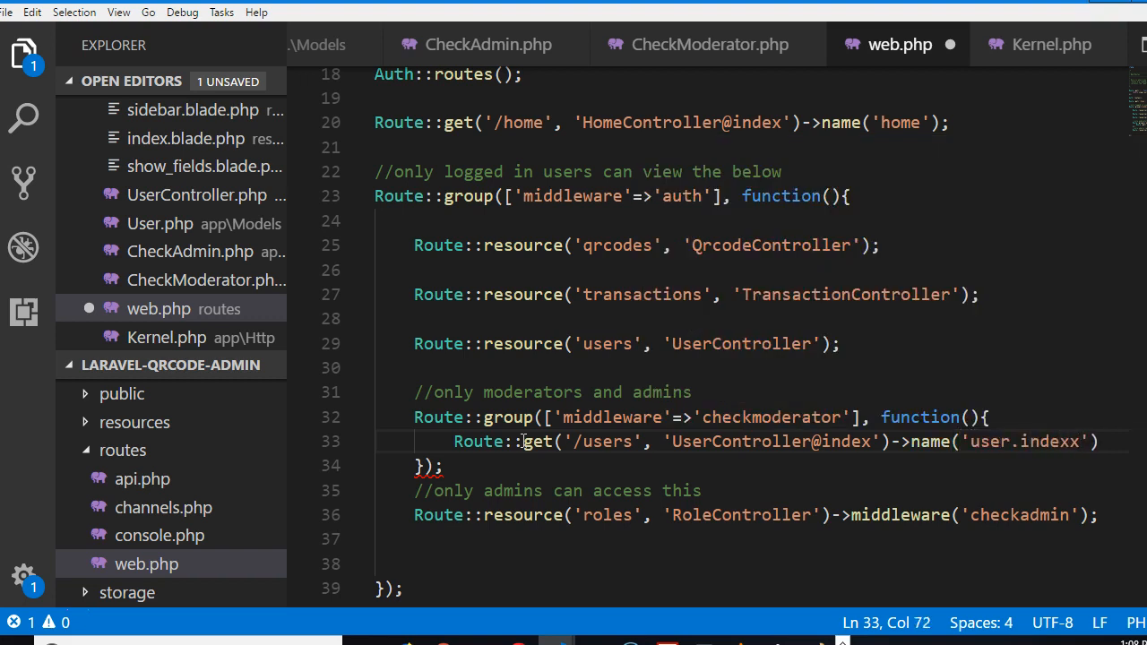
key("BackSpace")
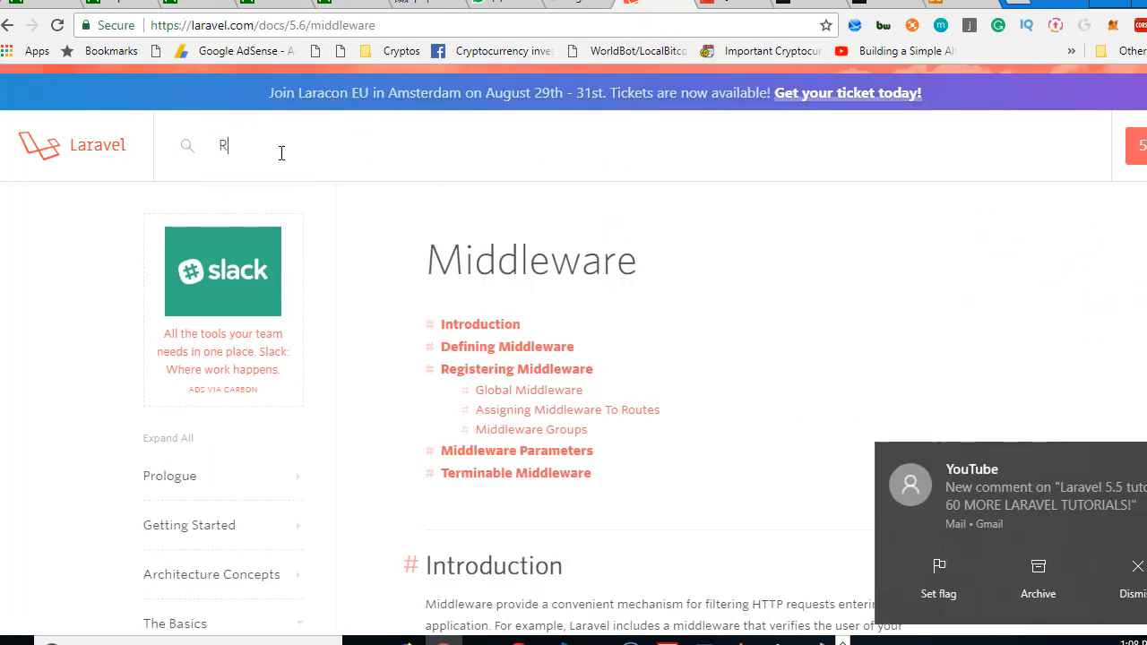
- Search the Laravel docs for 'controller' and scroll to the resource controller actions table
type("esource")
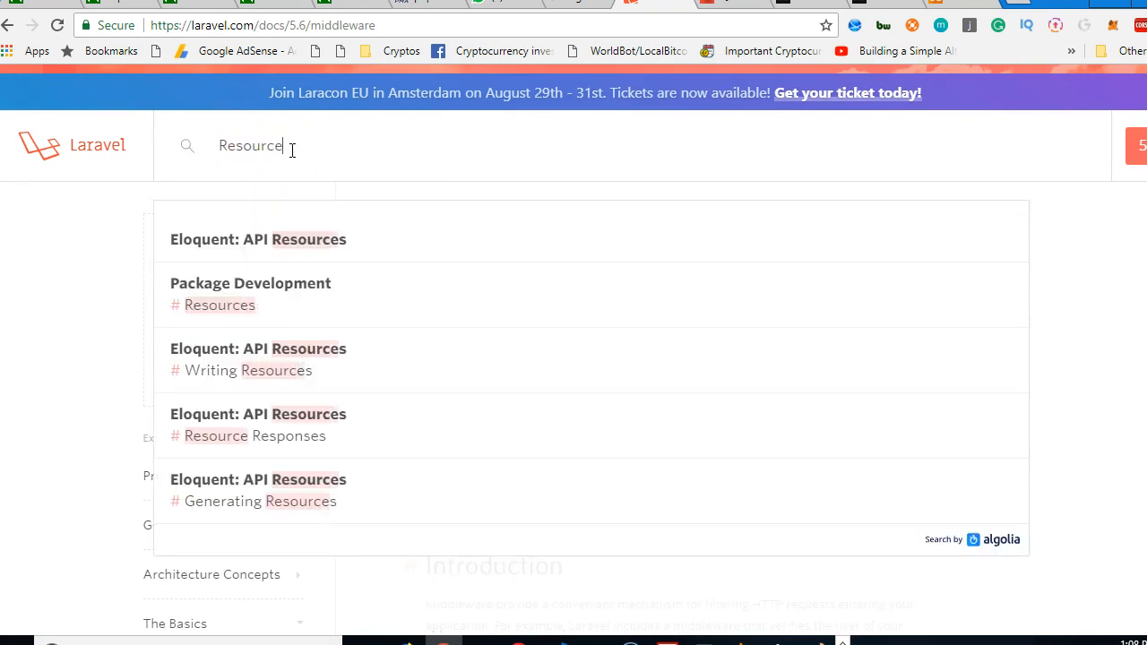
mouse_move(260, 293)
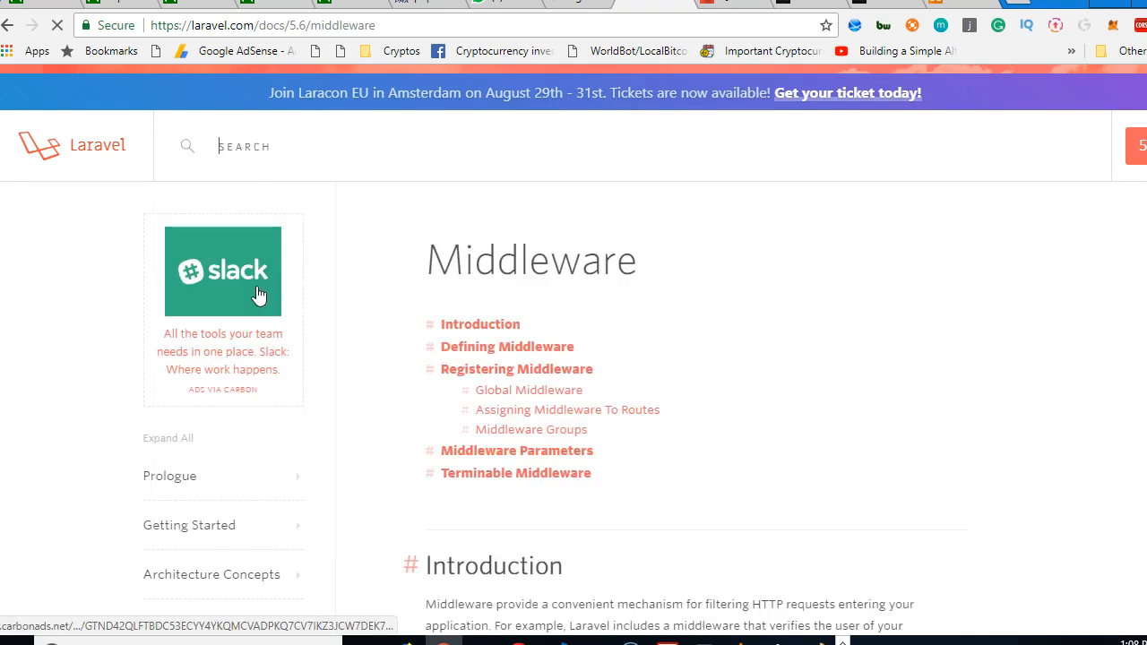
type("d")
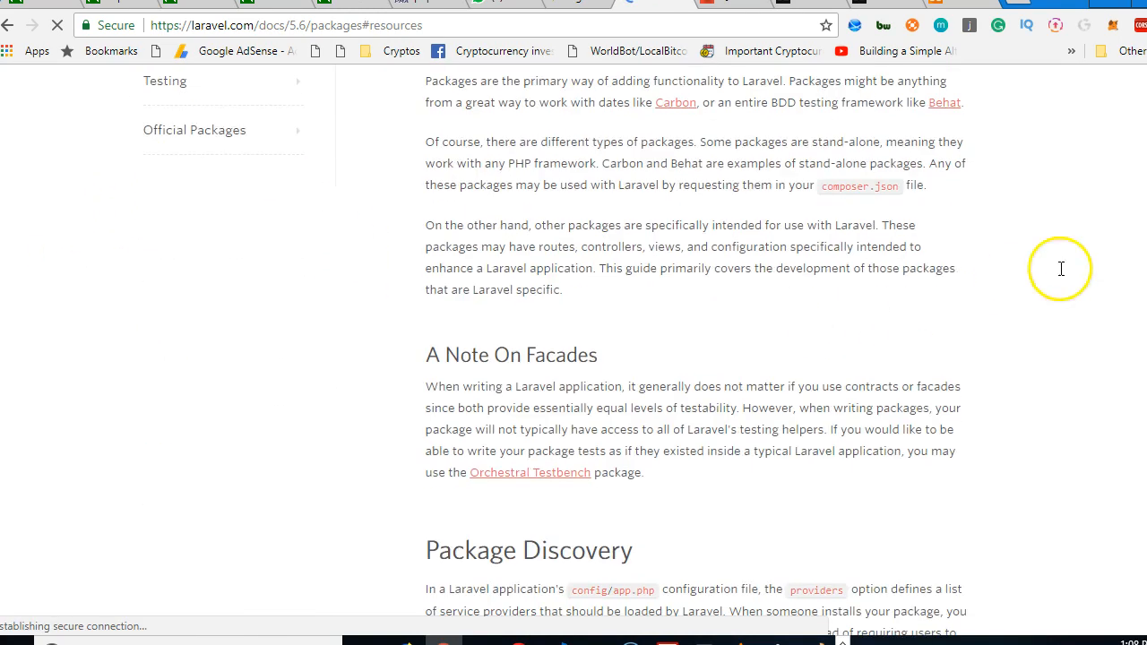
scroll("down", 3)
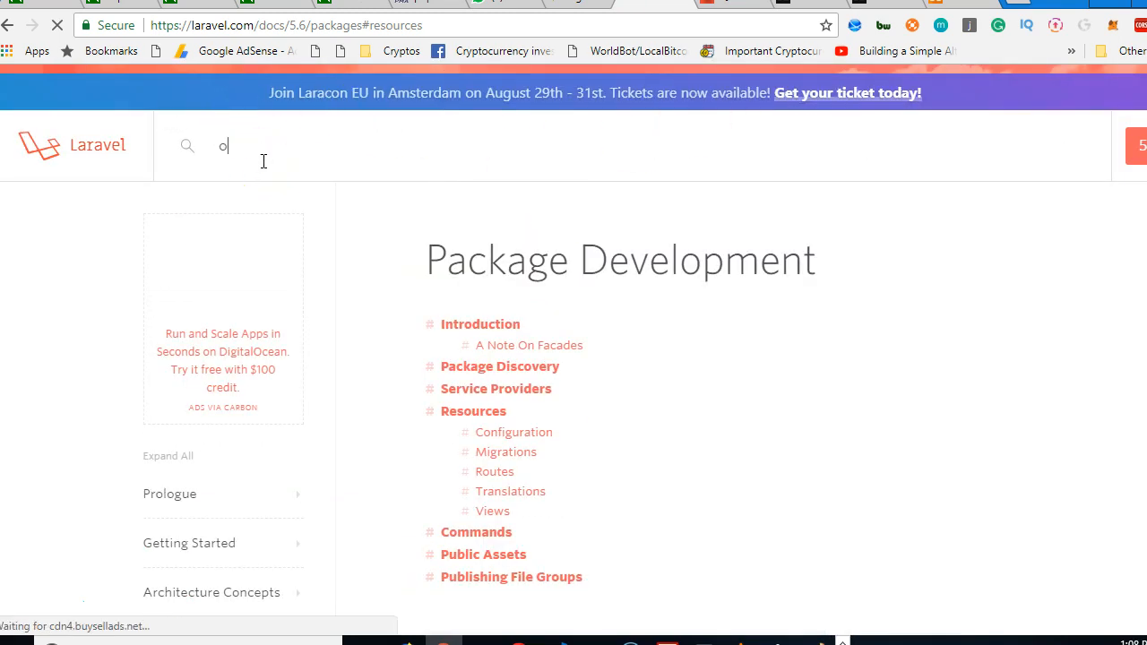
type("controller")
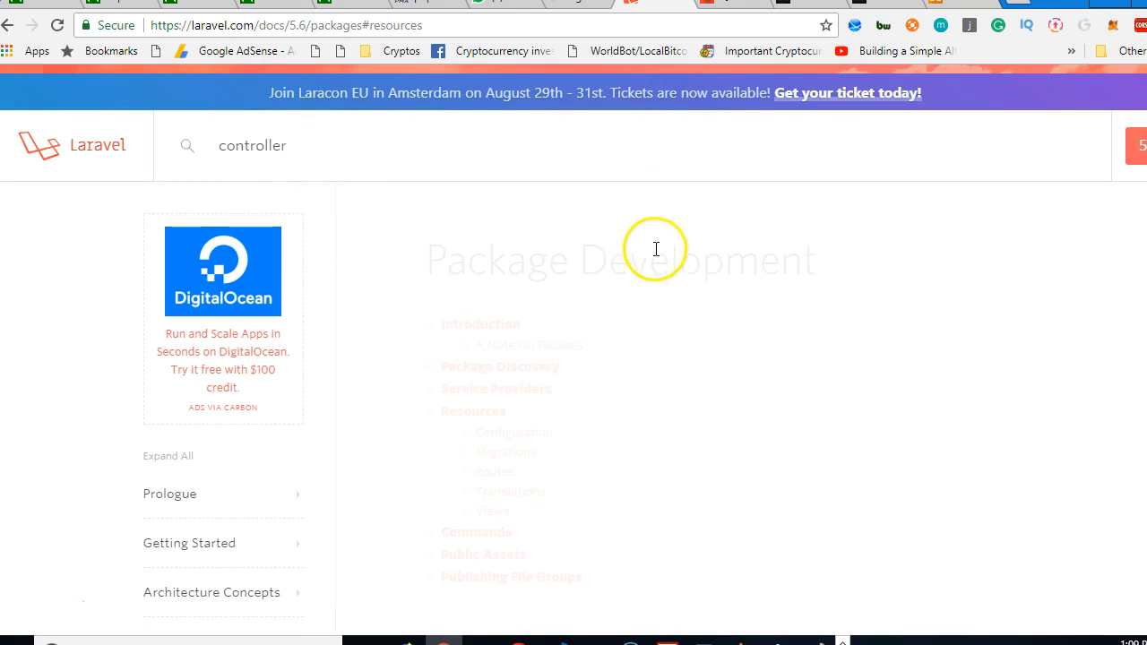
left_click(252, 145)
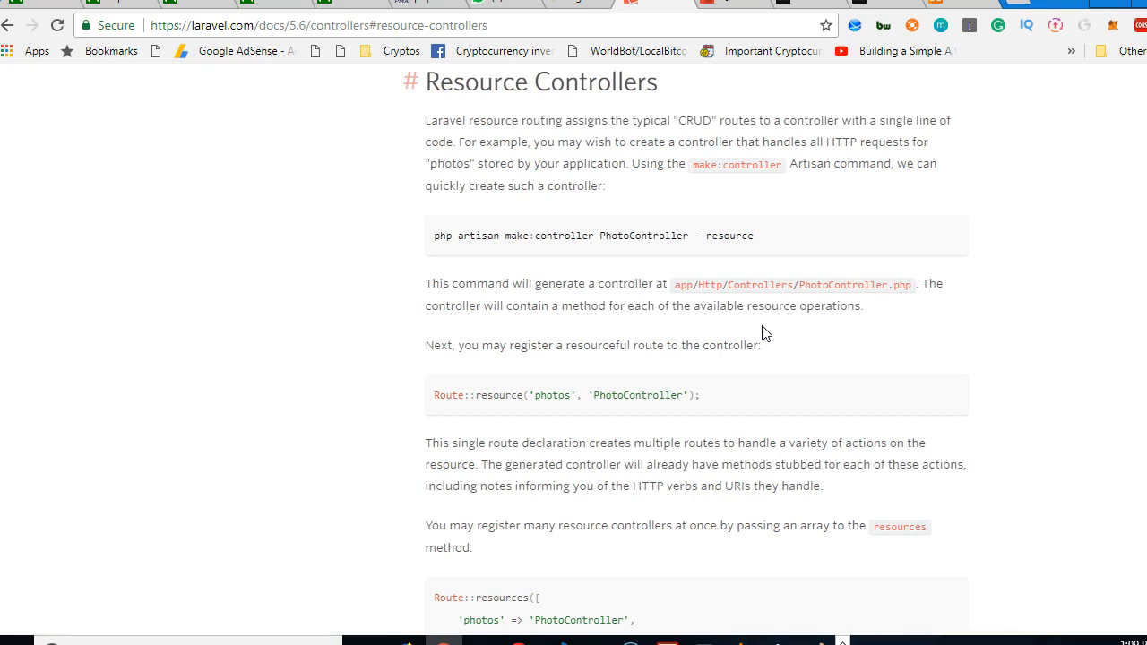
scroll("down", 3)
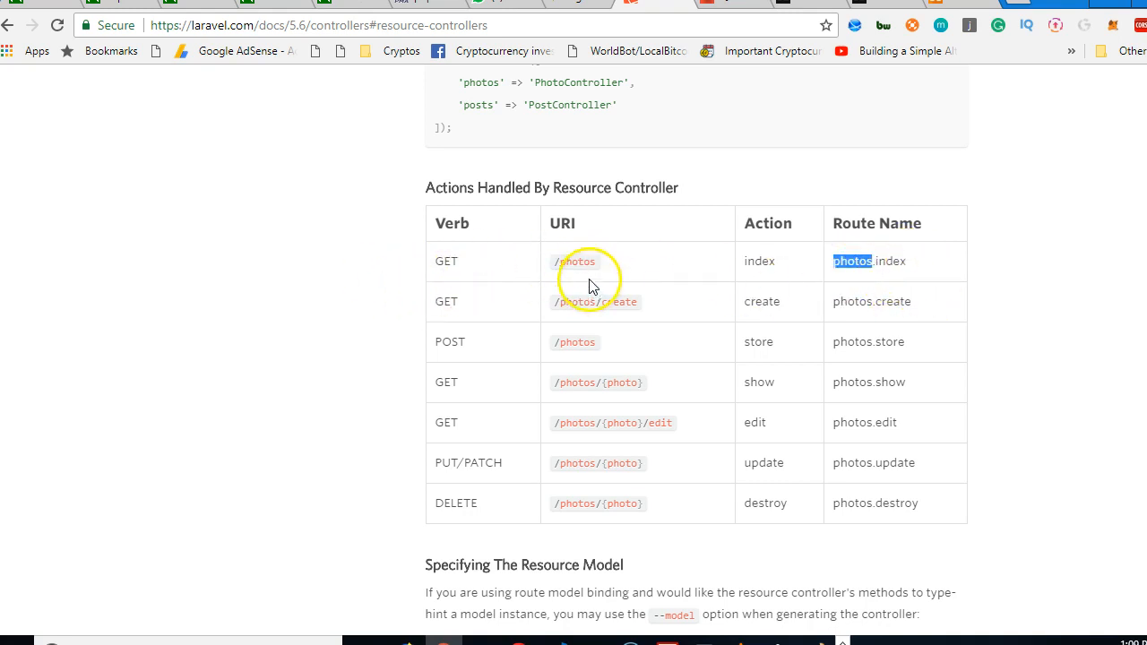
mouse_move(592, 570)
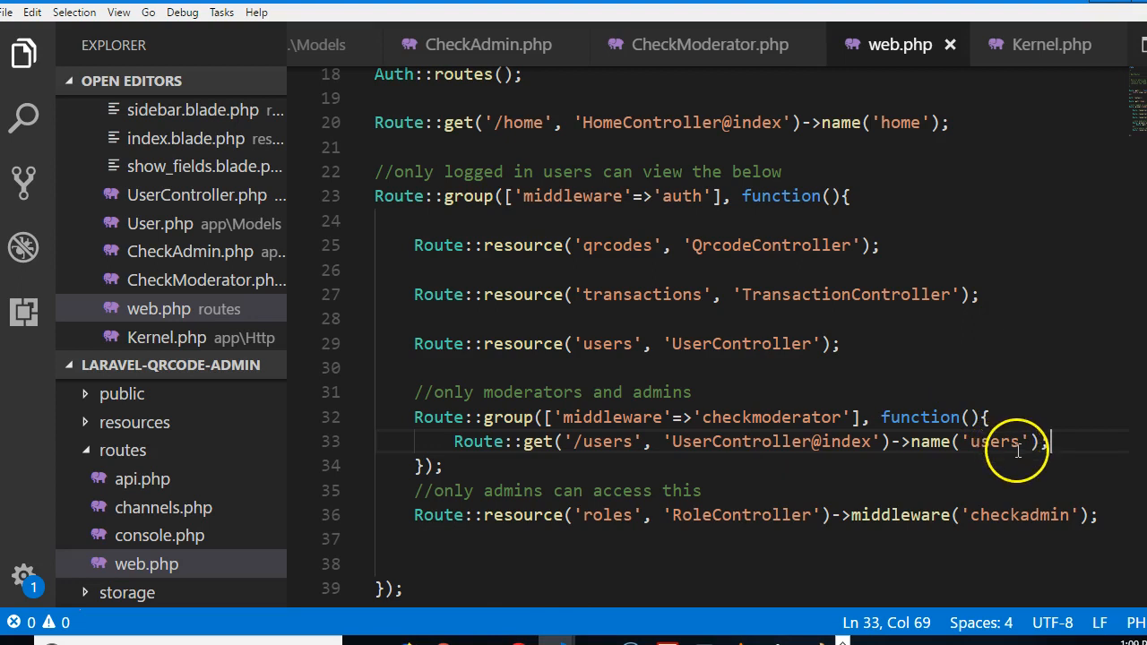
- Finish the /users route name as 'users.index' in web.php
type(".i")
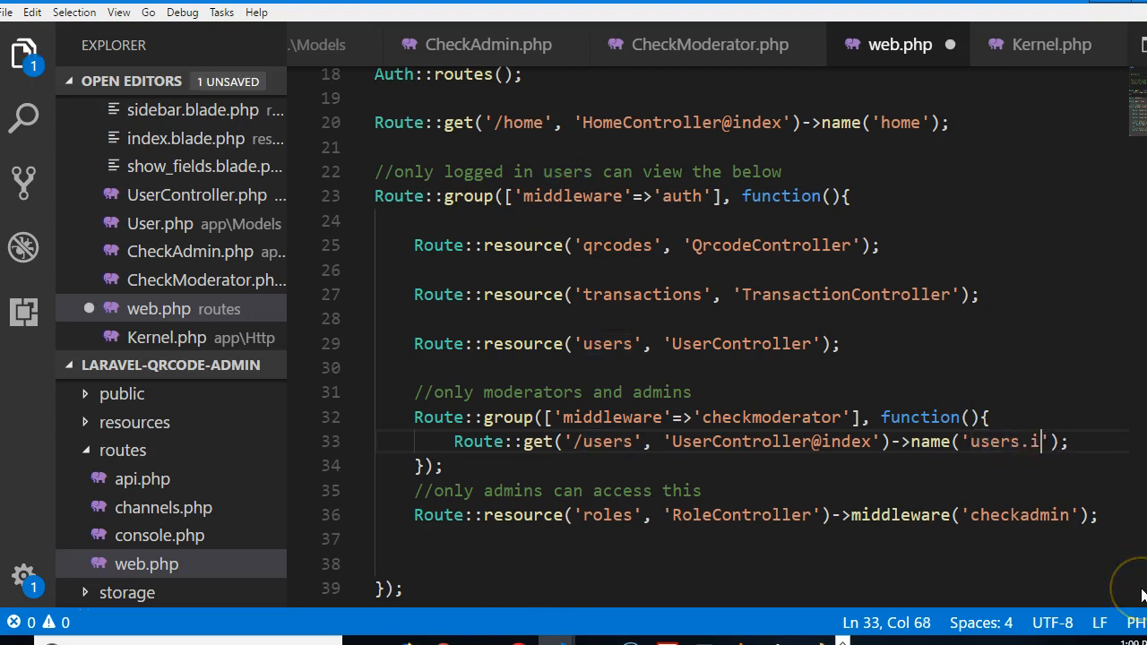
type("ndex")
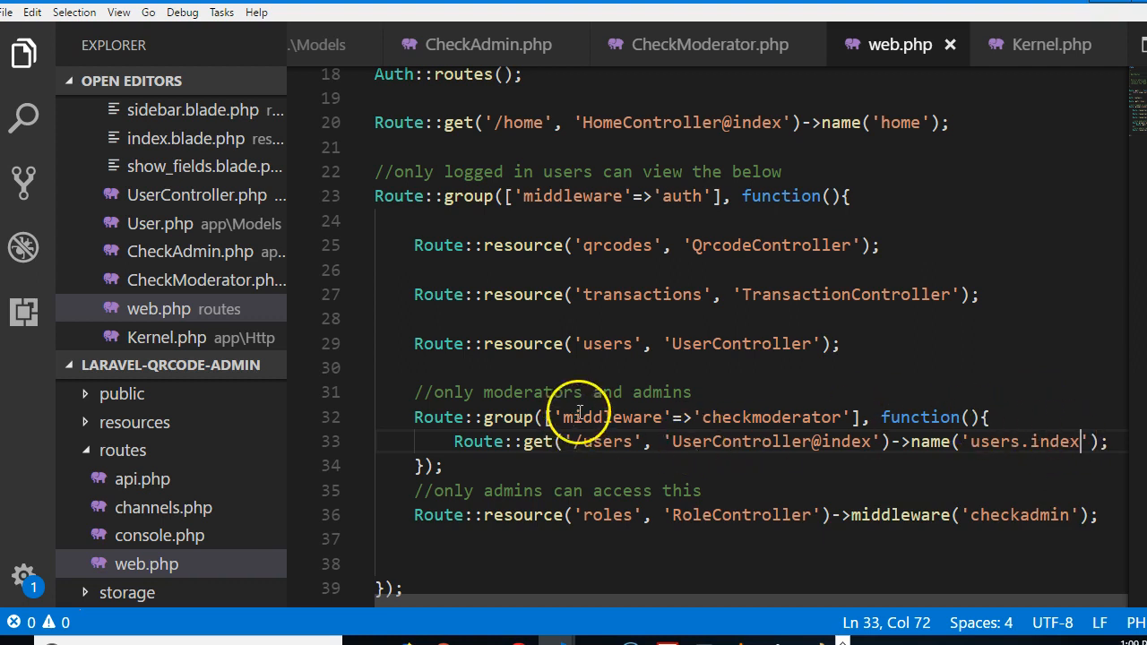
double_click(771, 417)
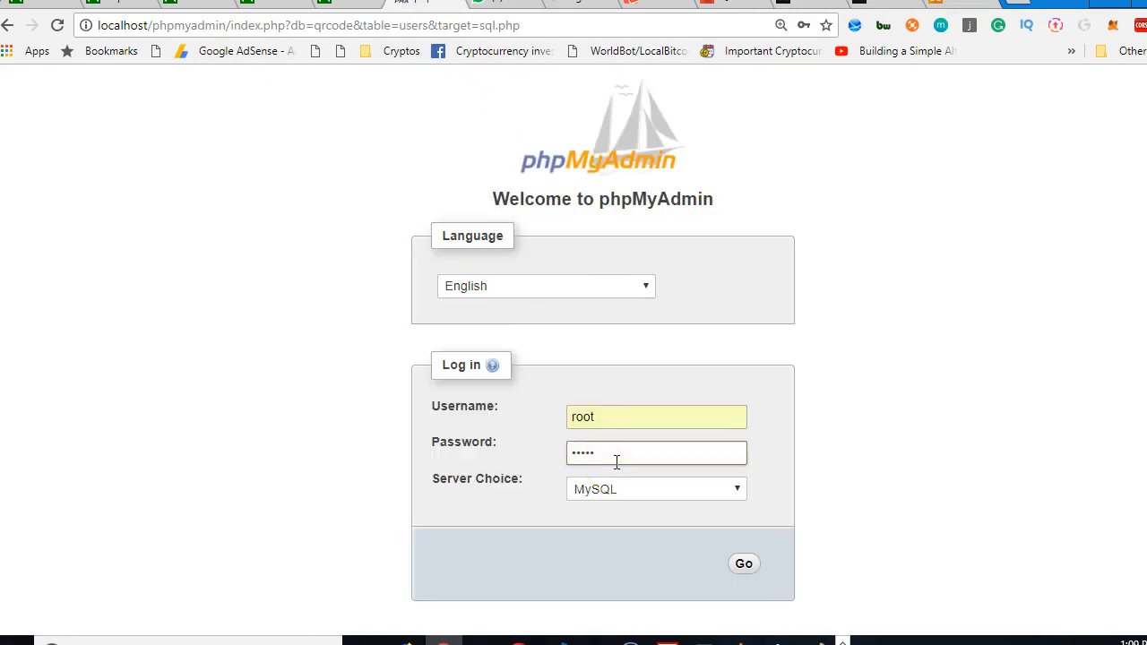
- Log in to phpMyAdmin, then open Users in QRCode Generator as the moderator
left_click(743, 563)
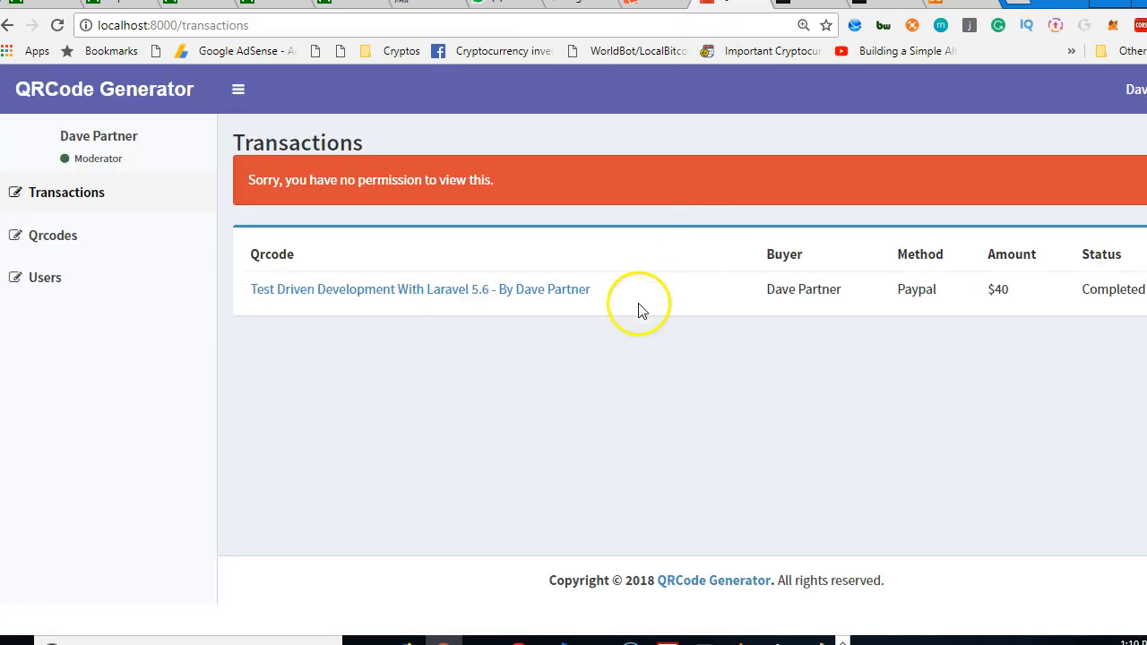
mouse_move(45, 277)
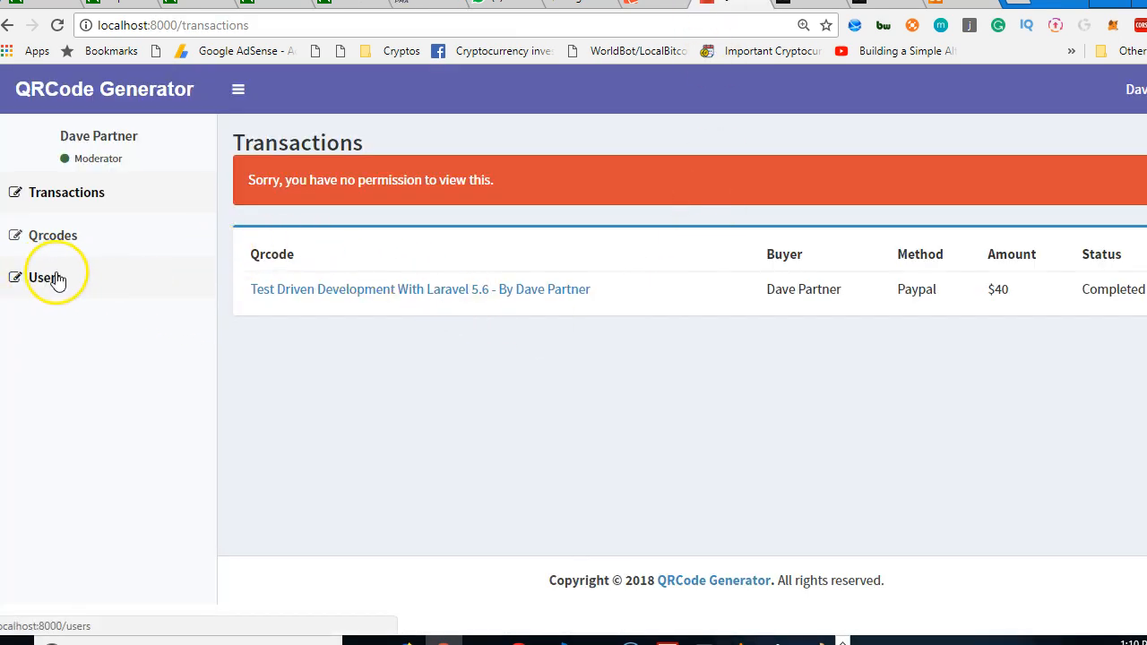
left_click(44, 277)
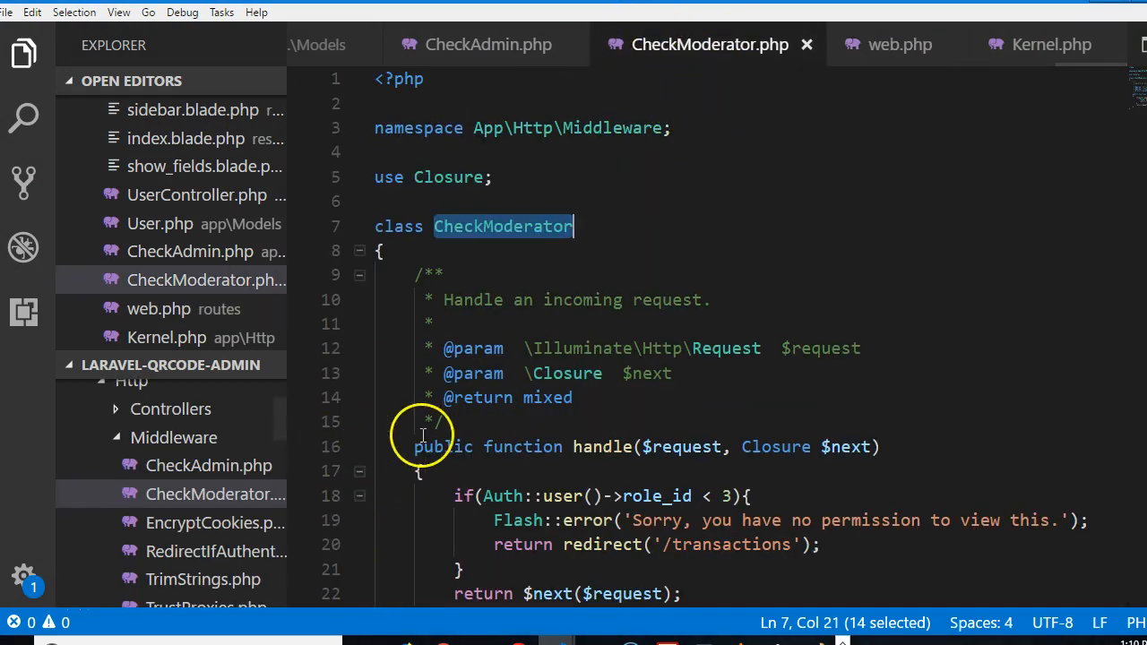
- Add 'use Flash;' and 'use Auth;' imports under 'use Closure;' in CheckModerator.php
double_click(516, 519)
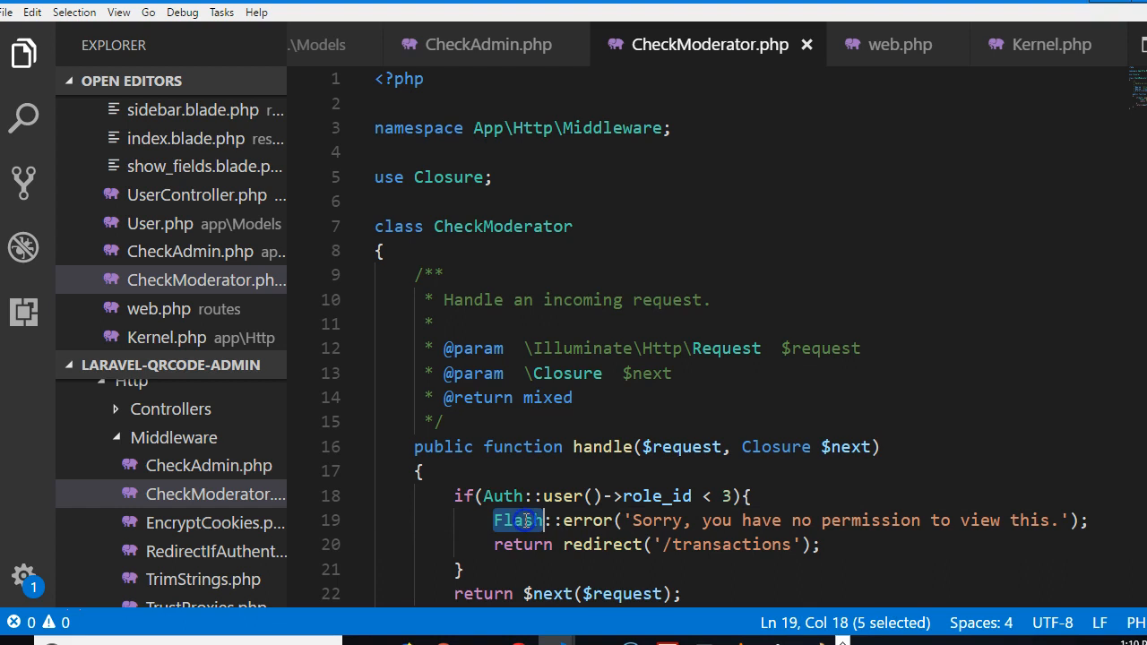
type("use A")
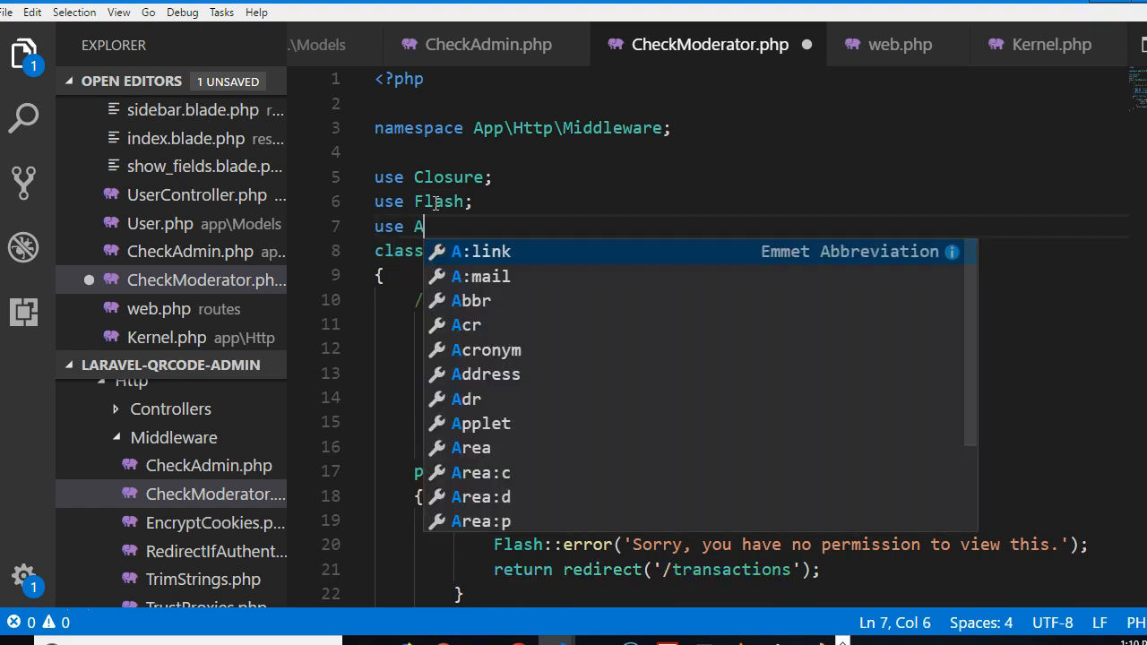
type("uth;")
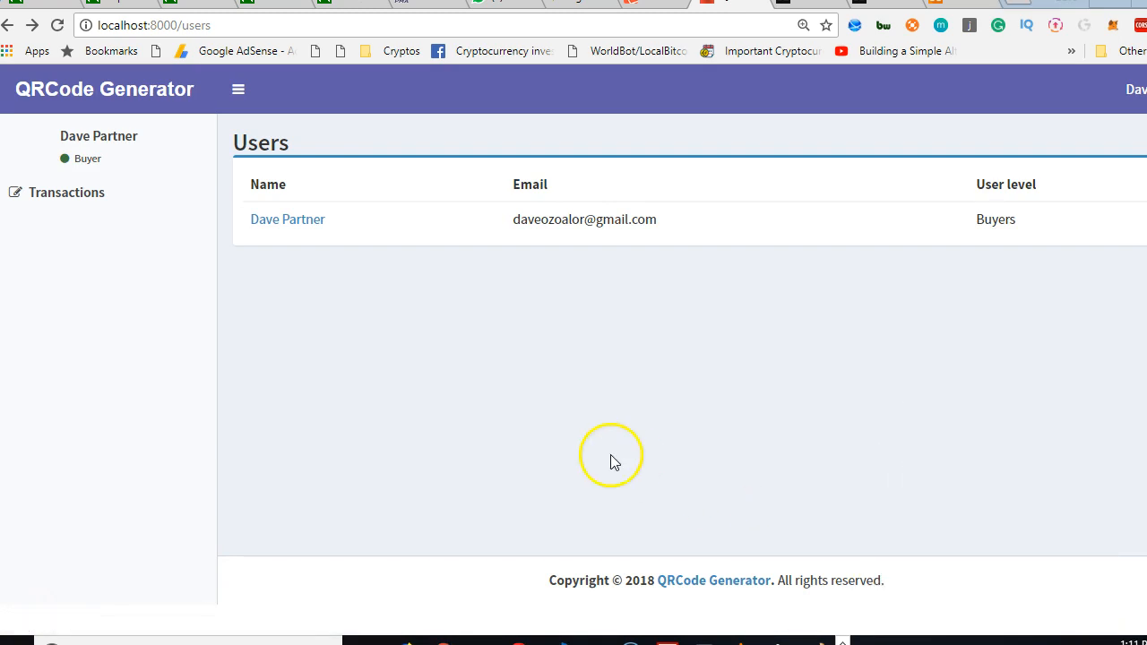
mouse_move(569, 427)
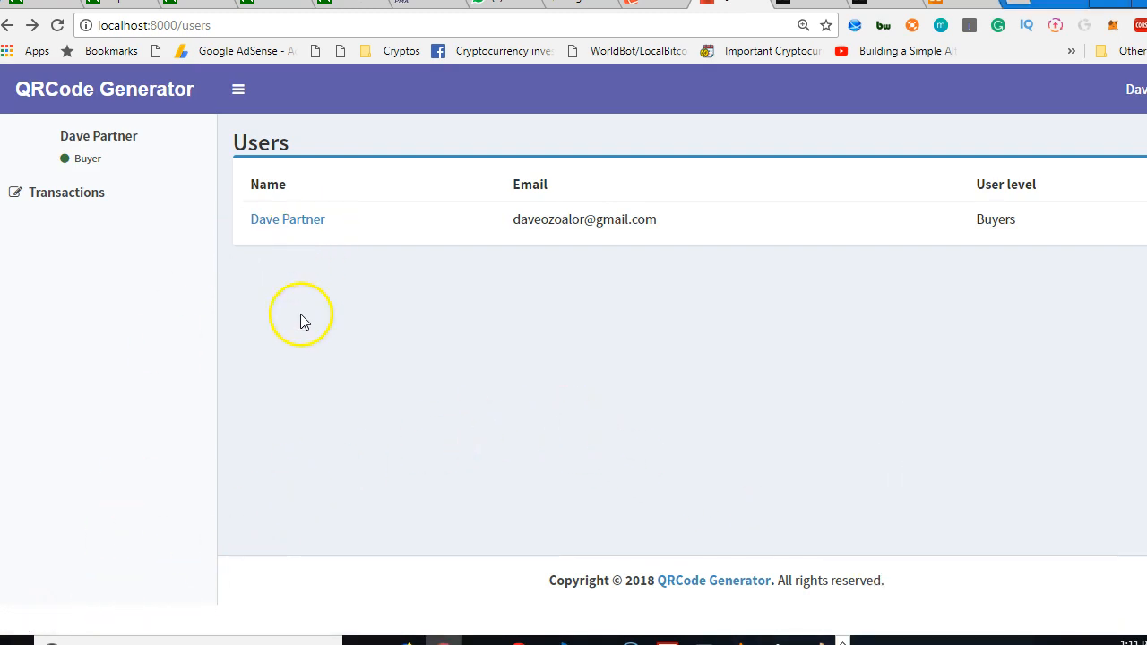
mouse_move(459, 594)
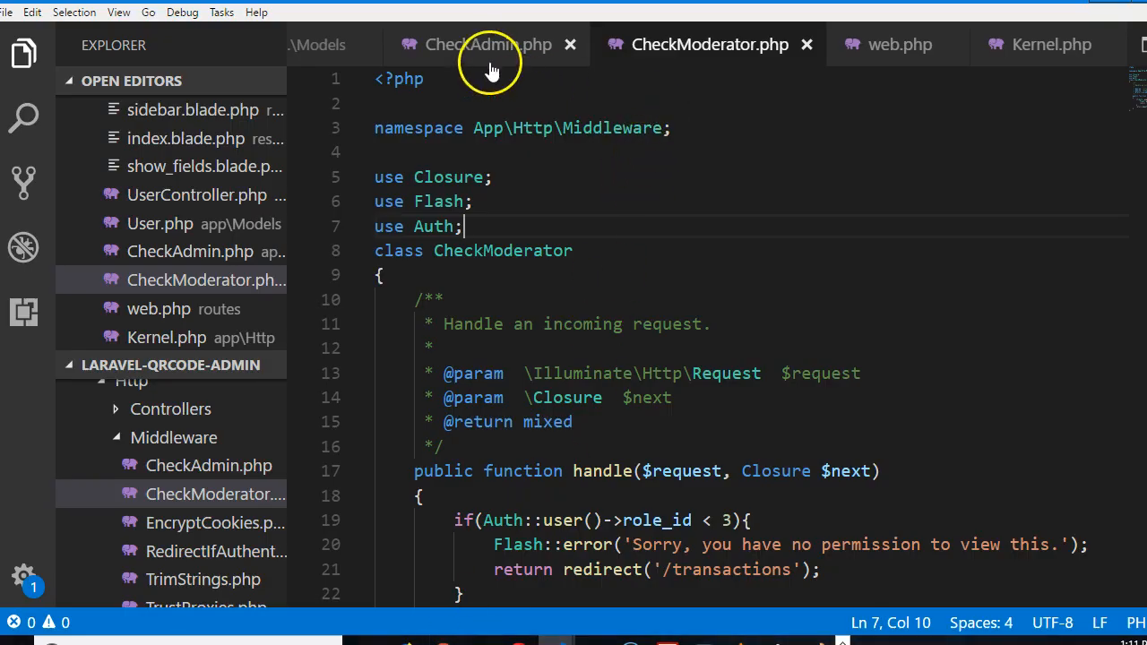
left_click(899, 43)
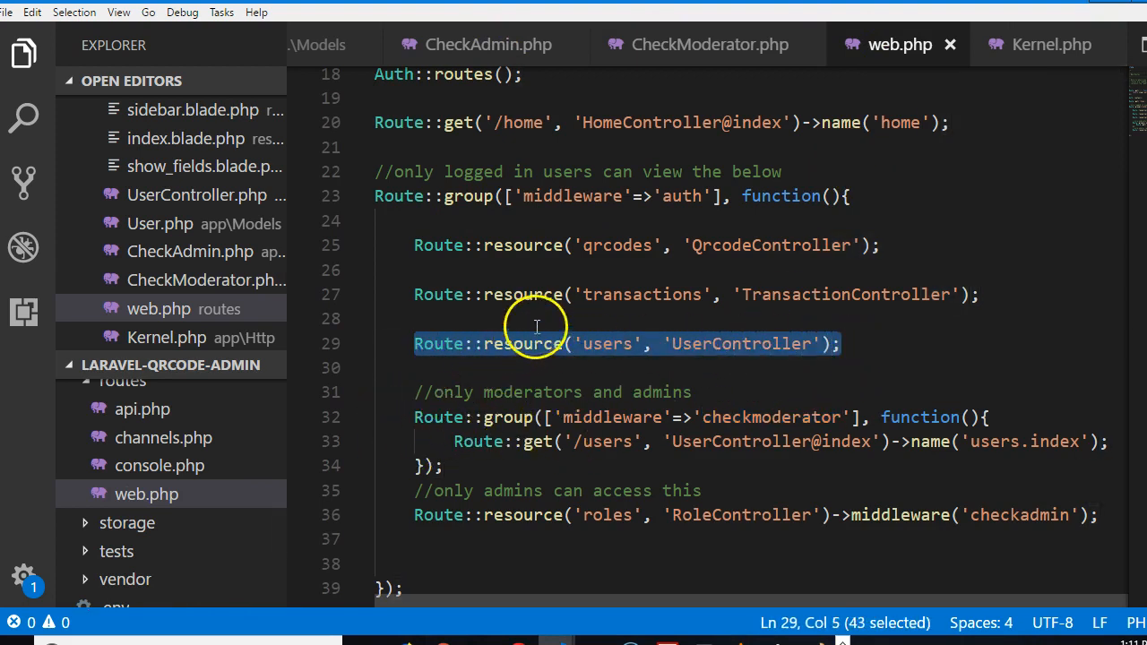
left_click(593, 344)
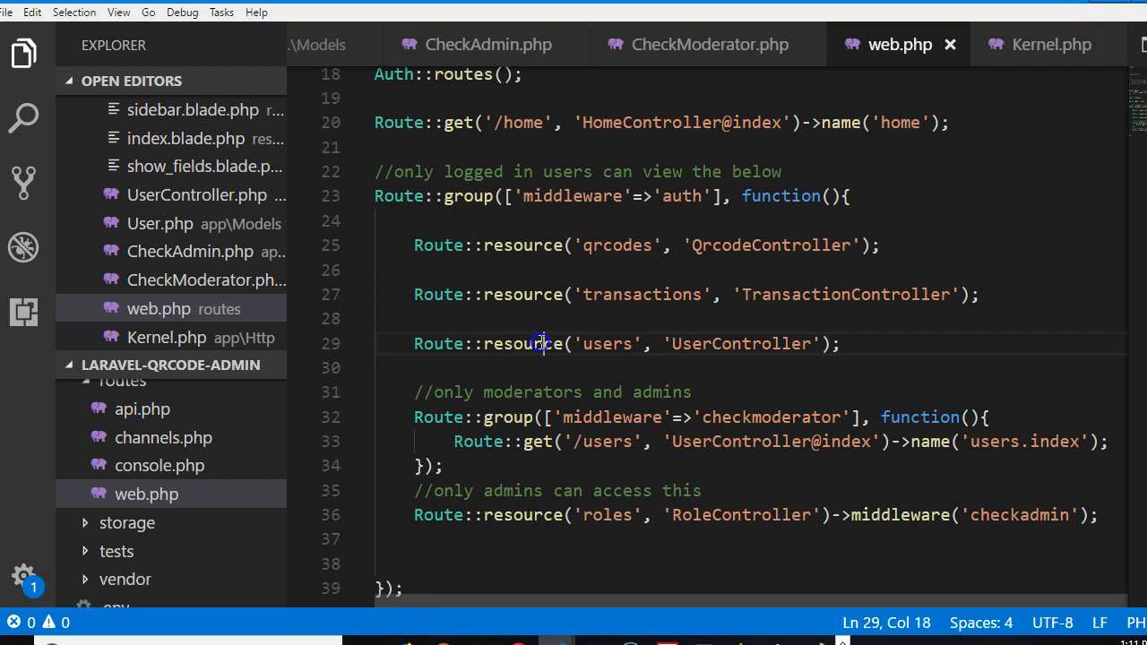
double_click(607, 343)
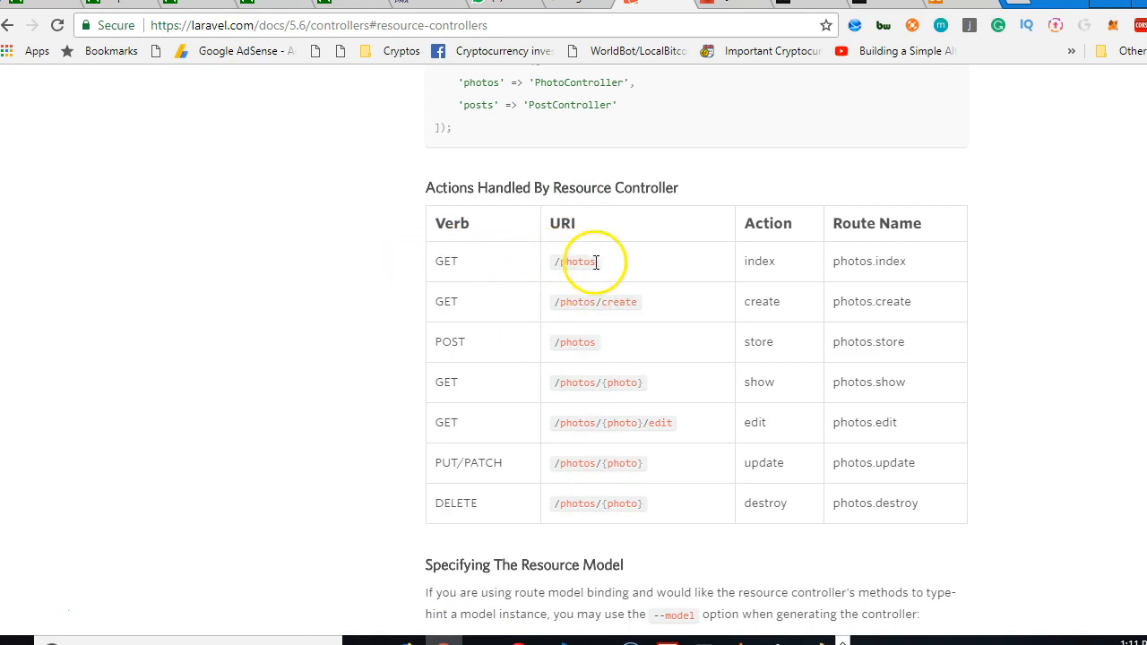
double_click(575, 261)
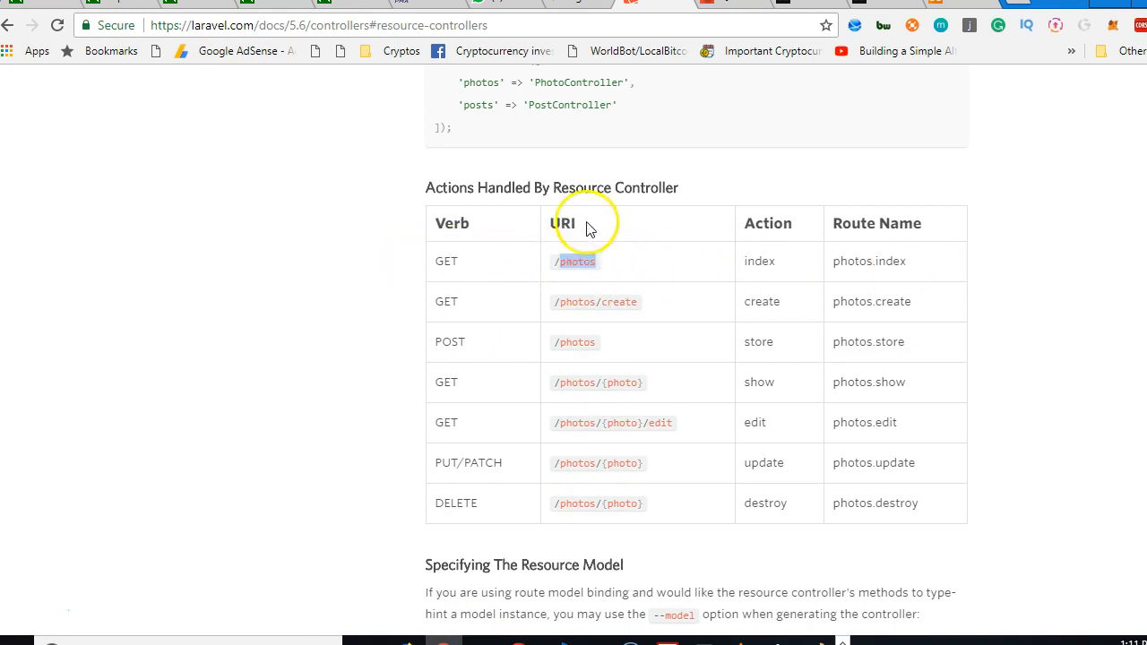
mouse_move(530, 482)
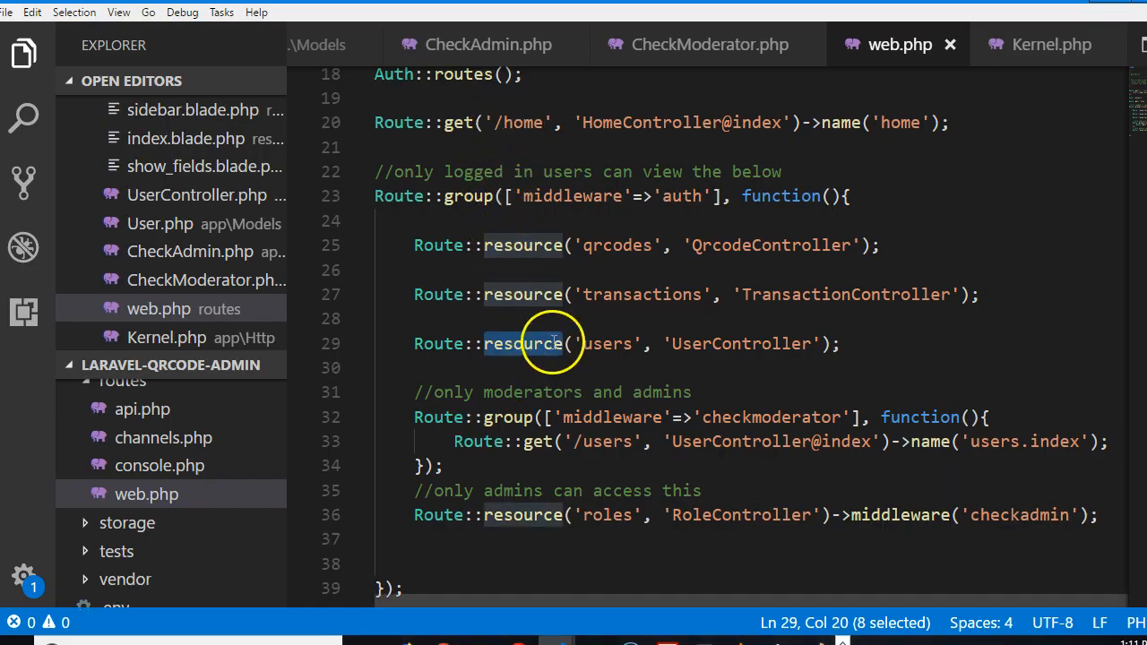
mouse_move(842, 375)
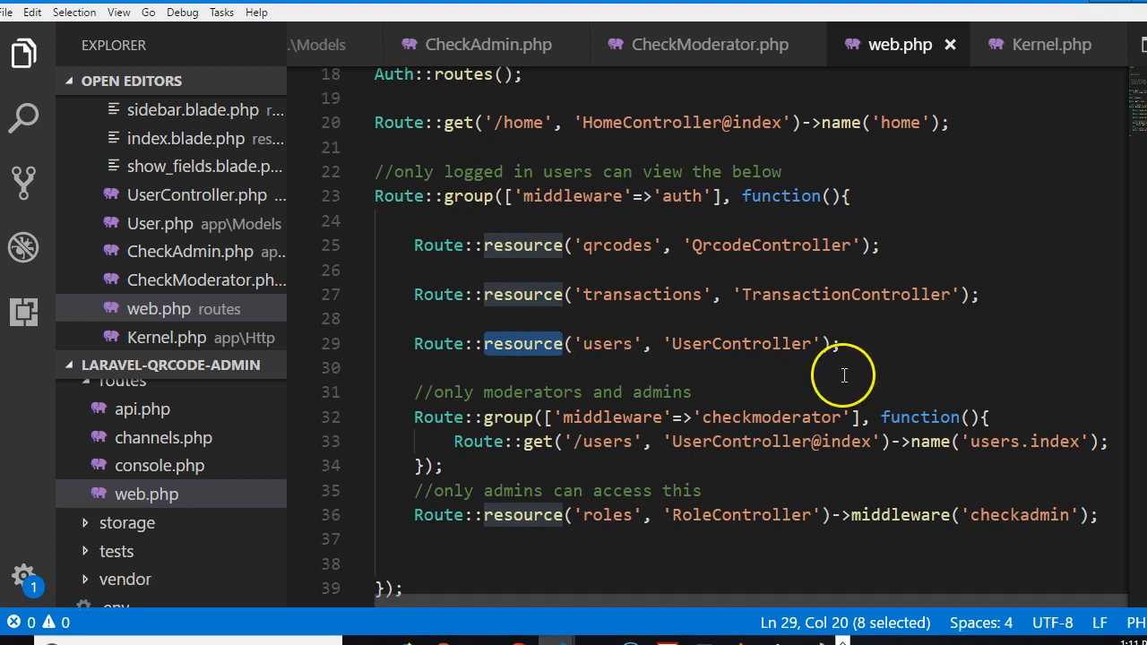
mouse_move(475, 361)
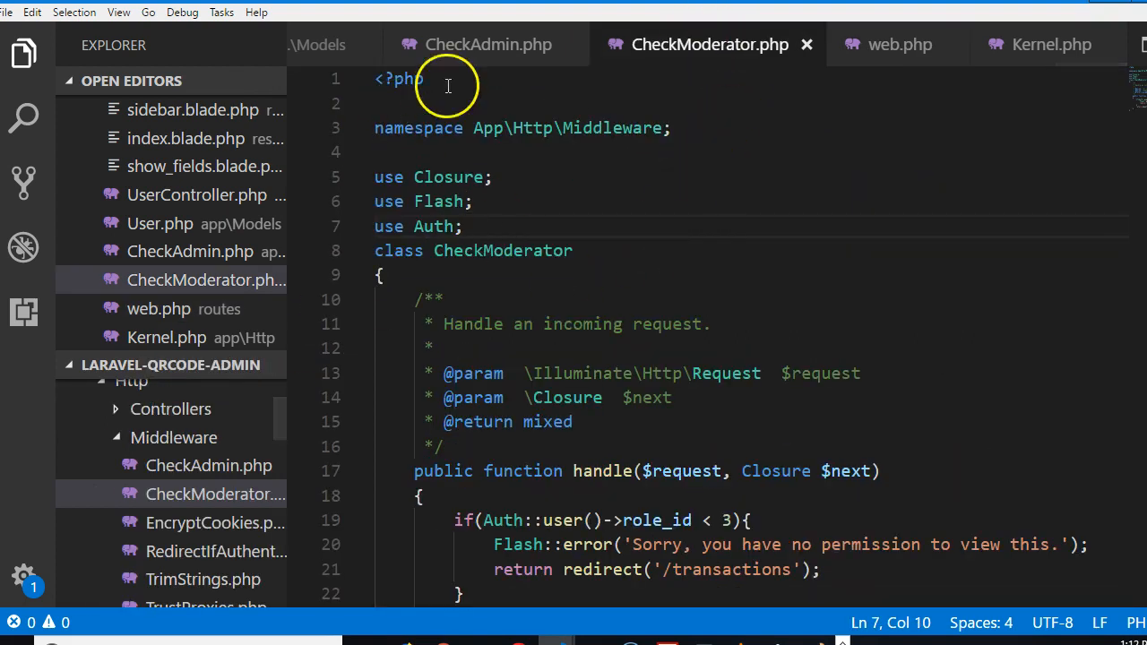
- Switch CheckModerator's line 19 condition to role_id > 2
scroll("down", 3)
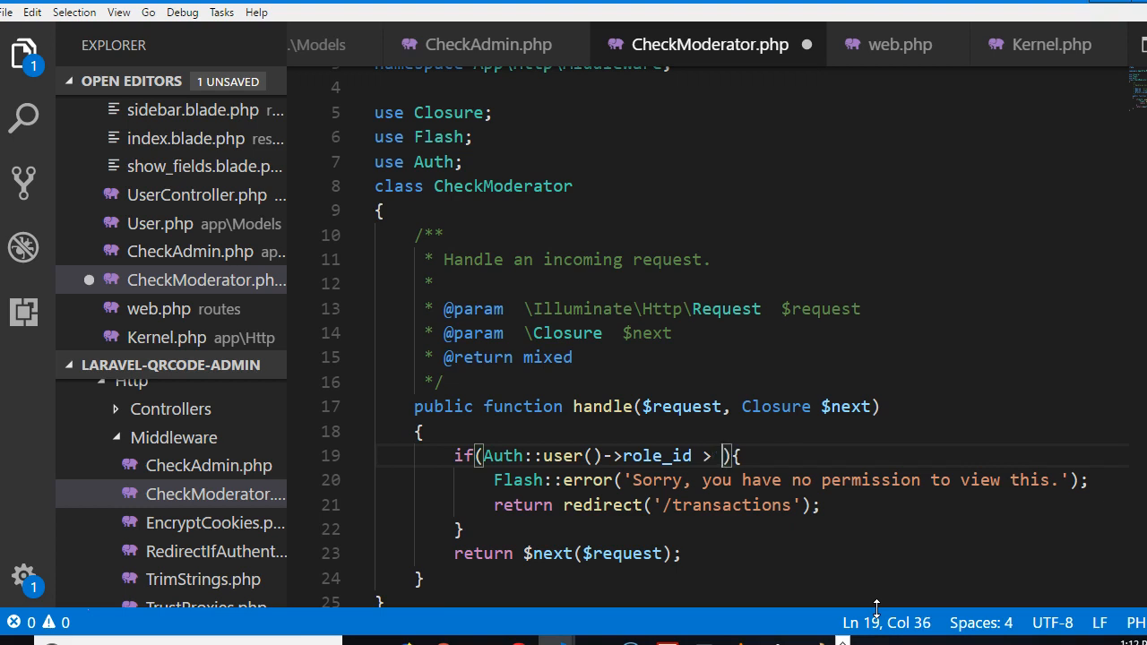
type("2")
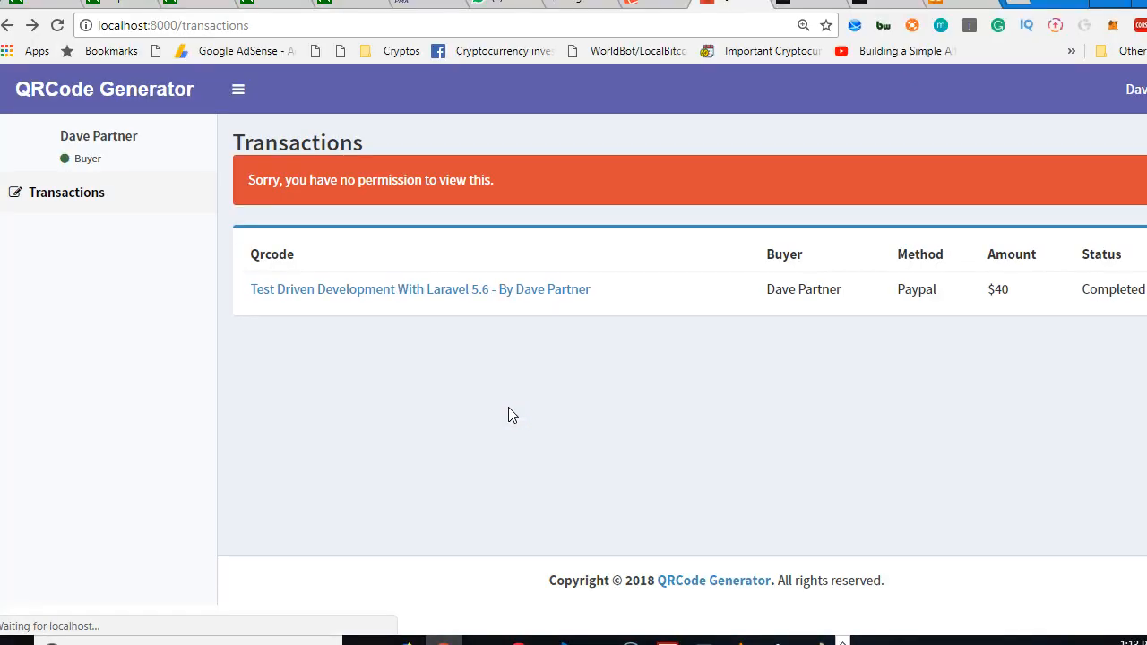
mouse_move(387, 228)
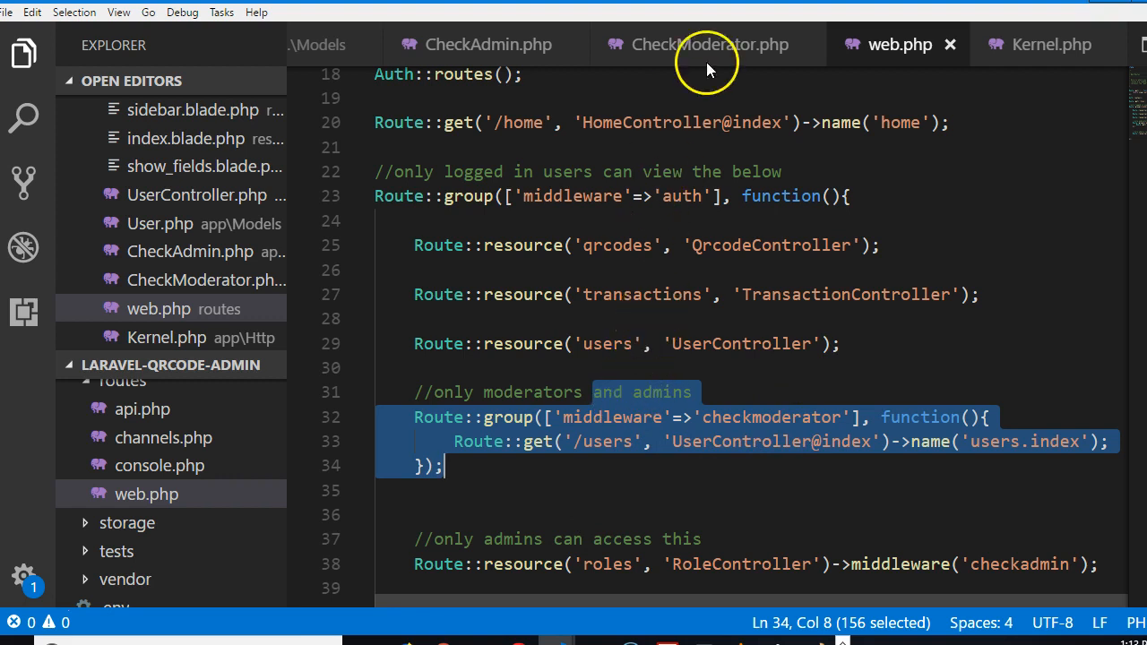
double_click(771, 416)
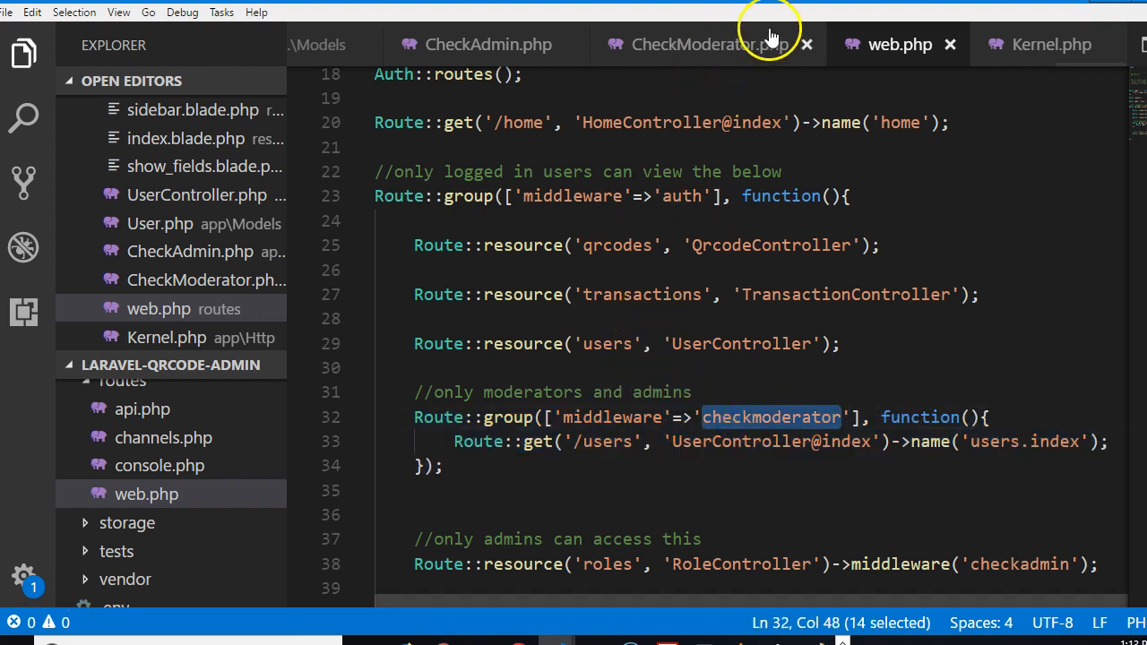
left_click(708, 44)
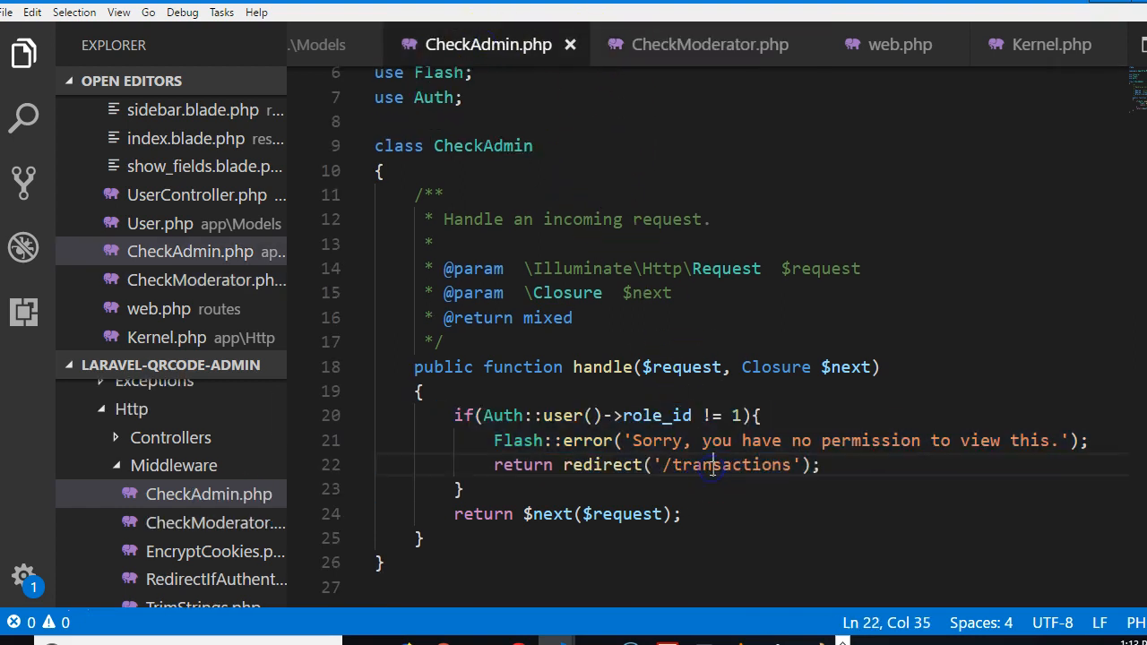
left_click(900, 44)
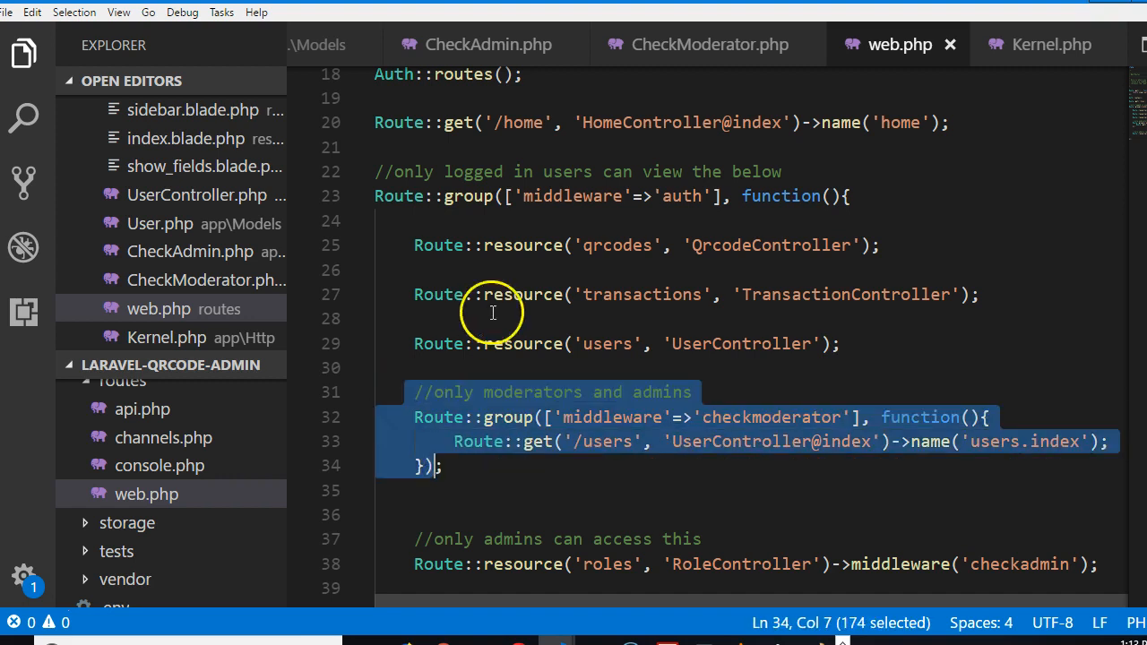
left_click(491, 343)
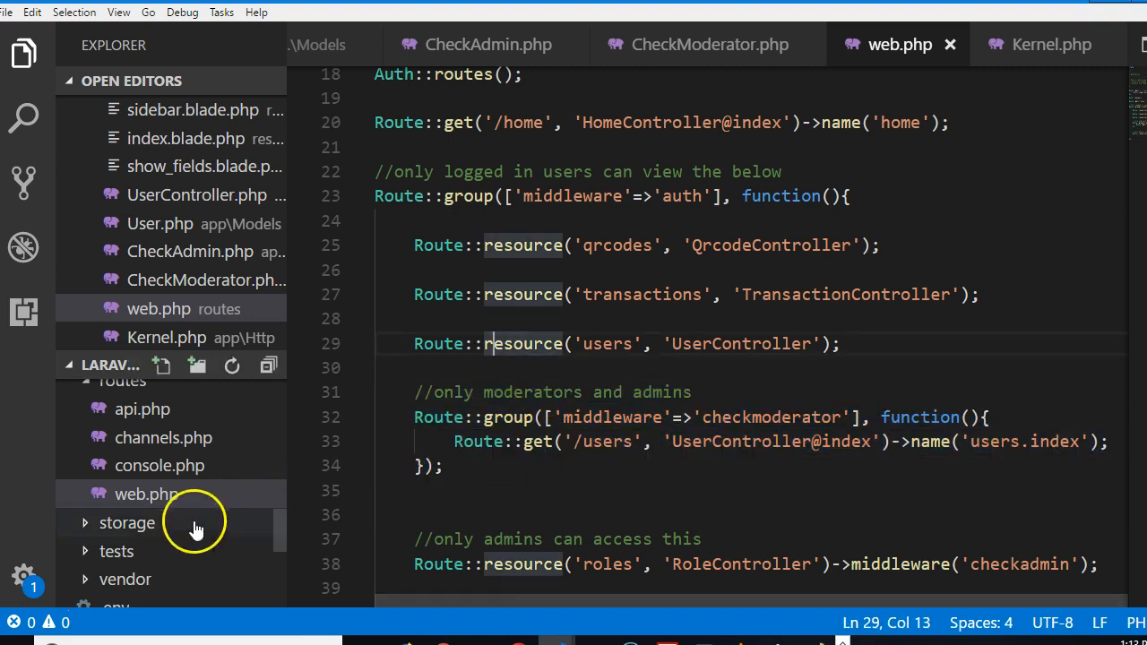